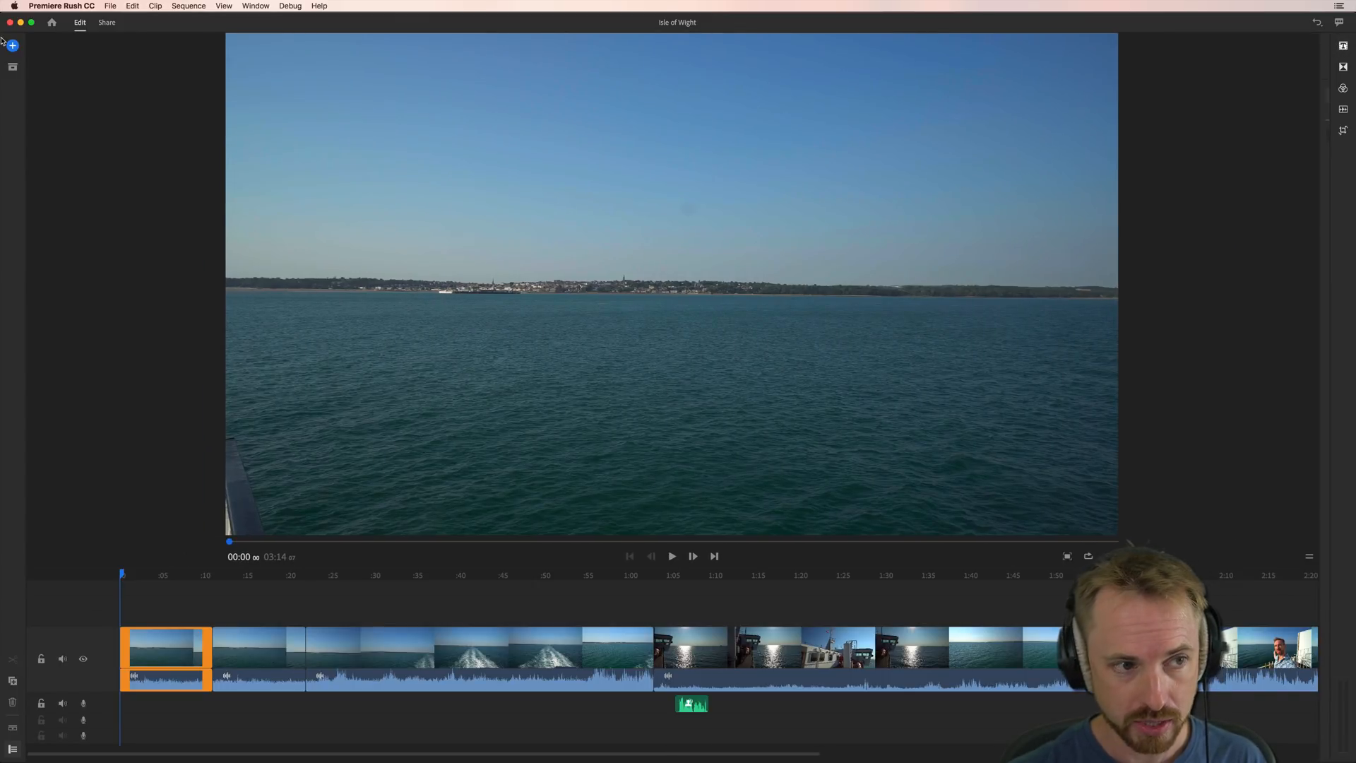
# Step: Add a Title clip at the start of the timeline and begin typing 'Isle of Wig'
pyautogui.click(13, 46)
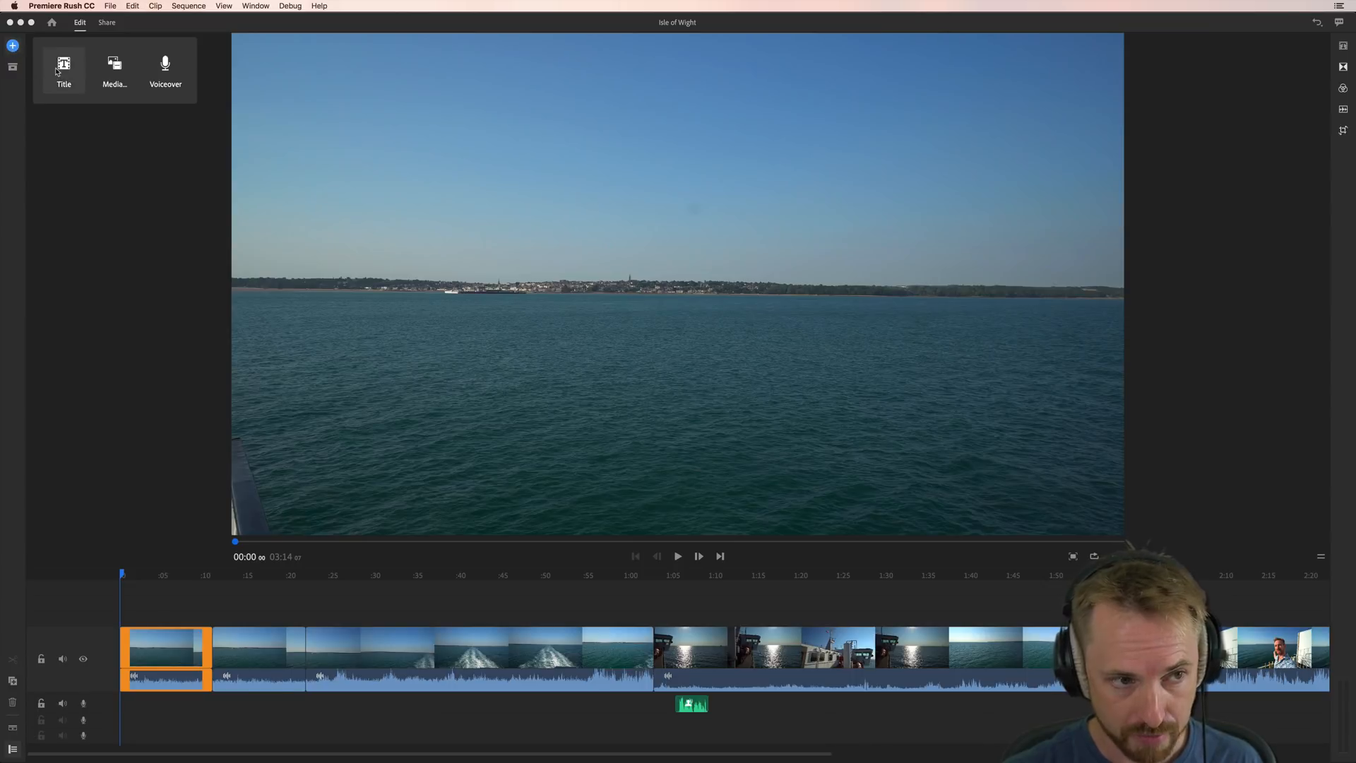
pyautogui.click(64, 69)
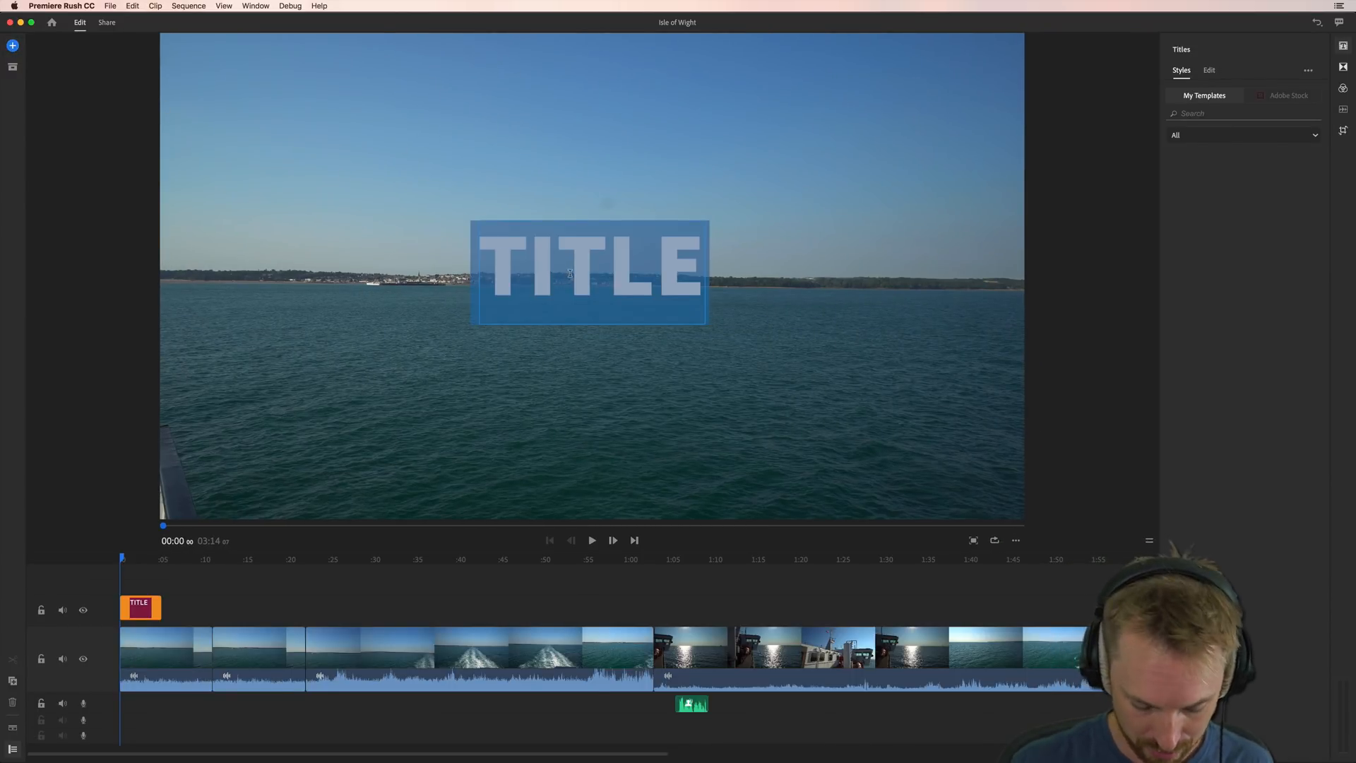
pyautogui.write('Isle of Wig')
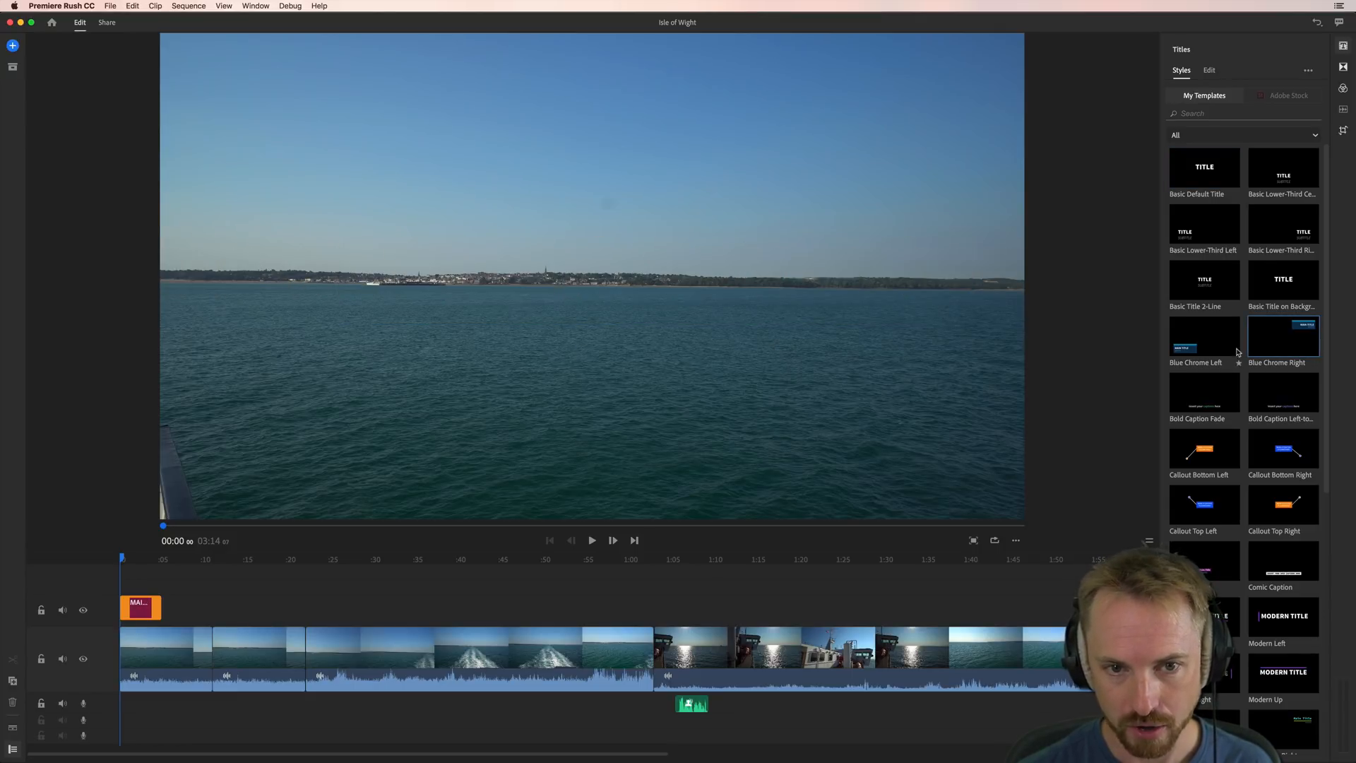
pyautogui.moveTo(1169, 358)
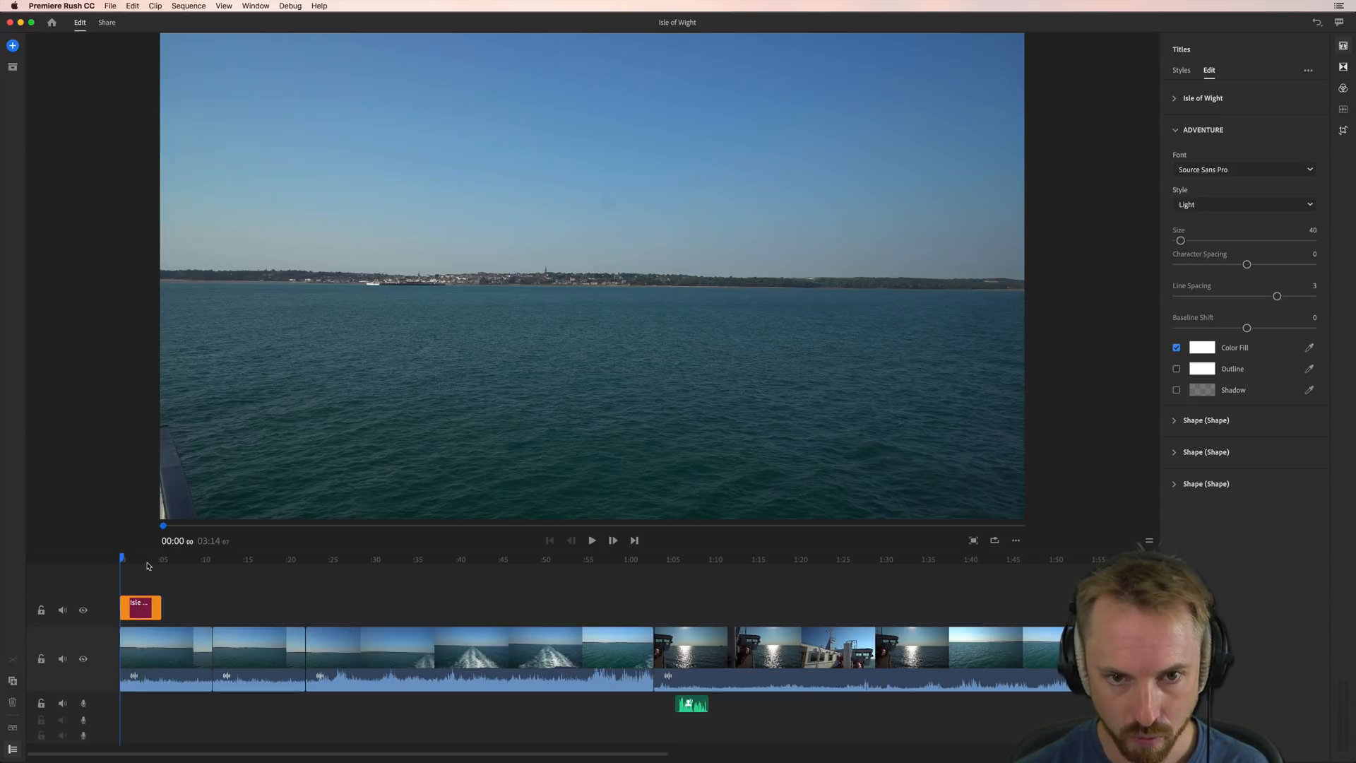
# Step: Preview the Blue Chrome Right title reading Isle of Wight ADVENTURE, then stop playback
pyautogui.click(592, 542)
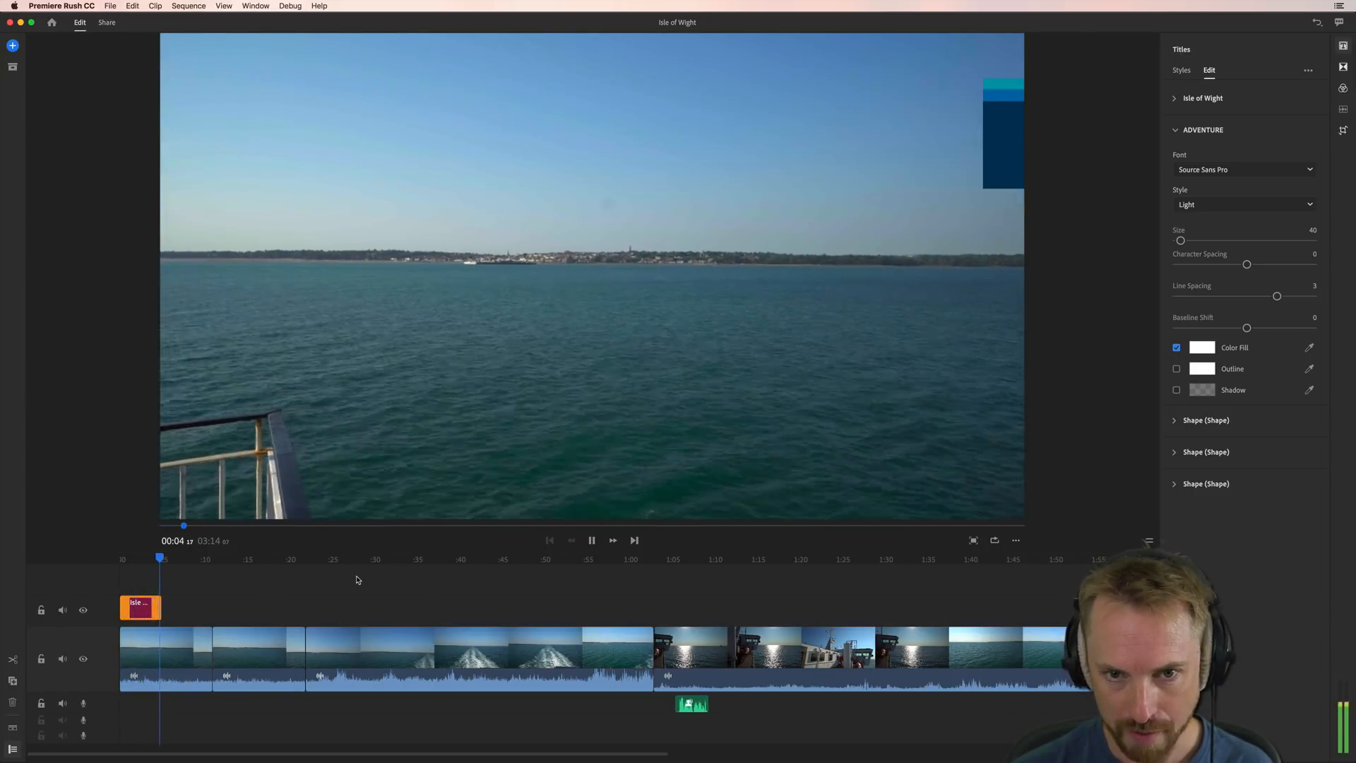
pyautogui.click(1181, 71)
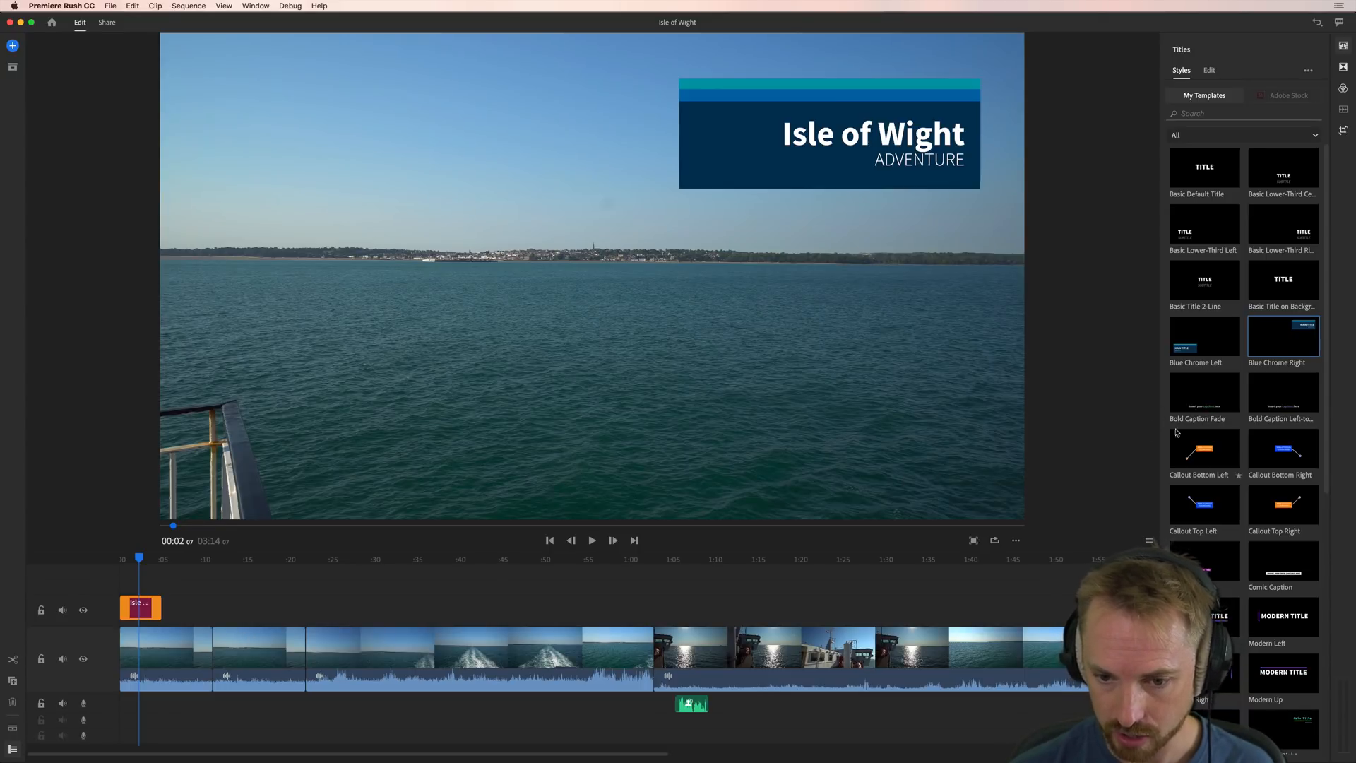
# Step: Apply the Shadow 2-Line Right style and set the second line to 'fresh start.'
pyautogui.scroll(-3)
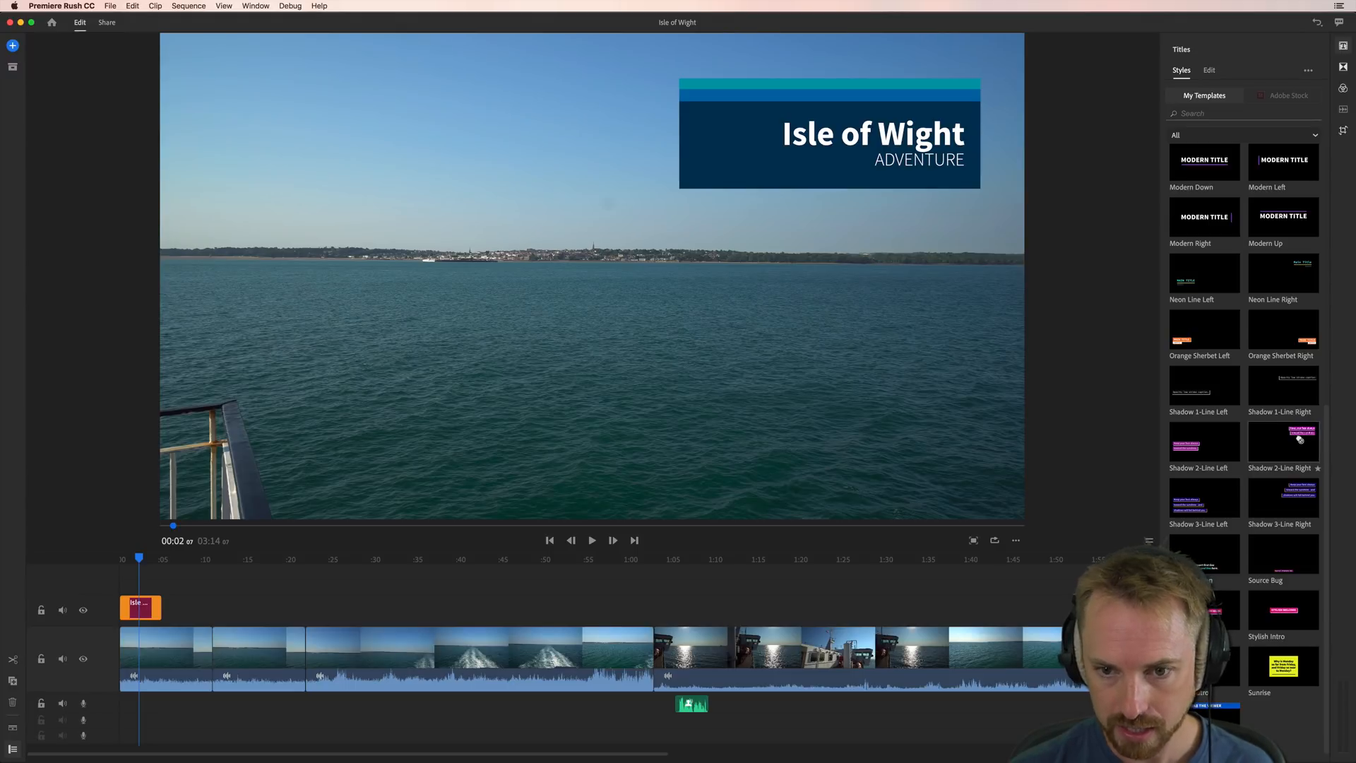
pyautogui.click(1285, 441)
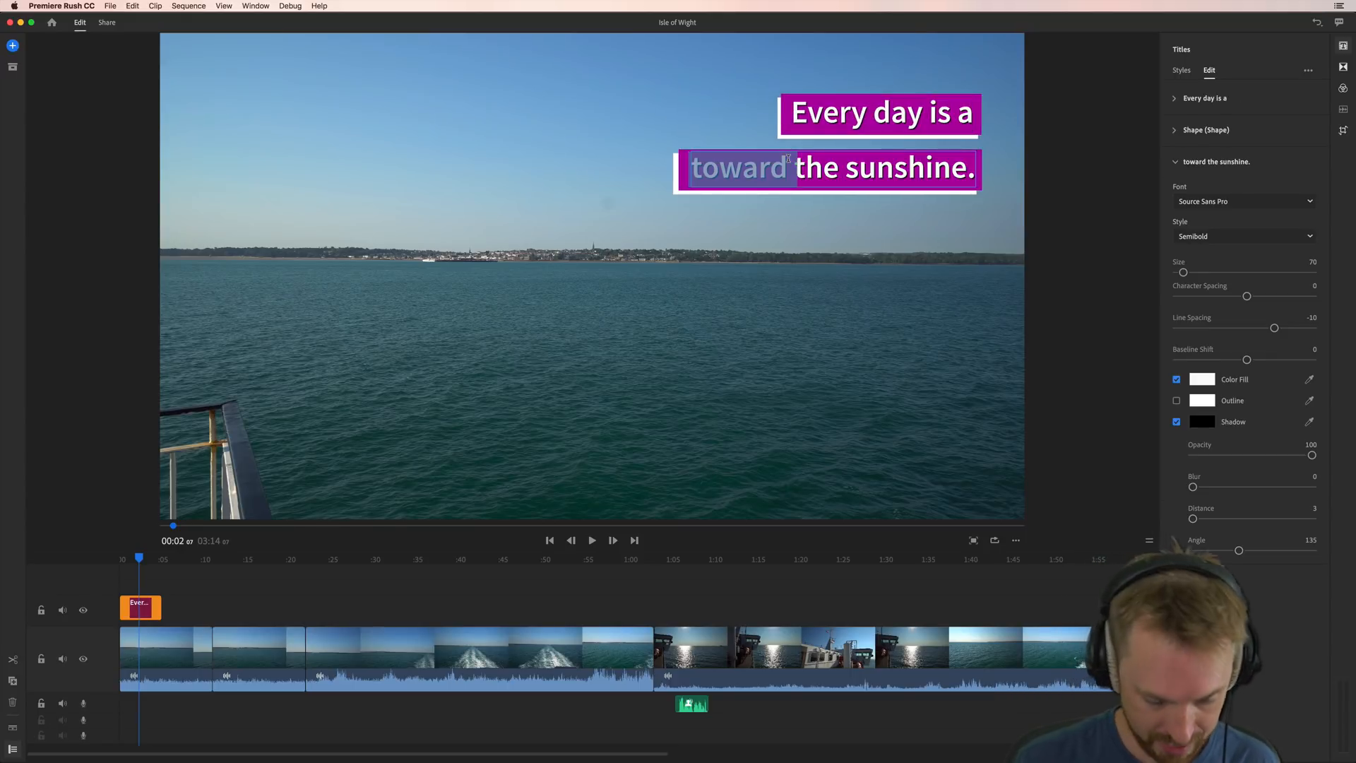
pyautogui.write('fresh start.')
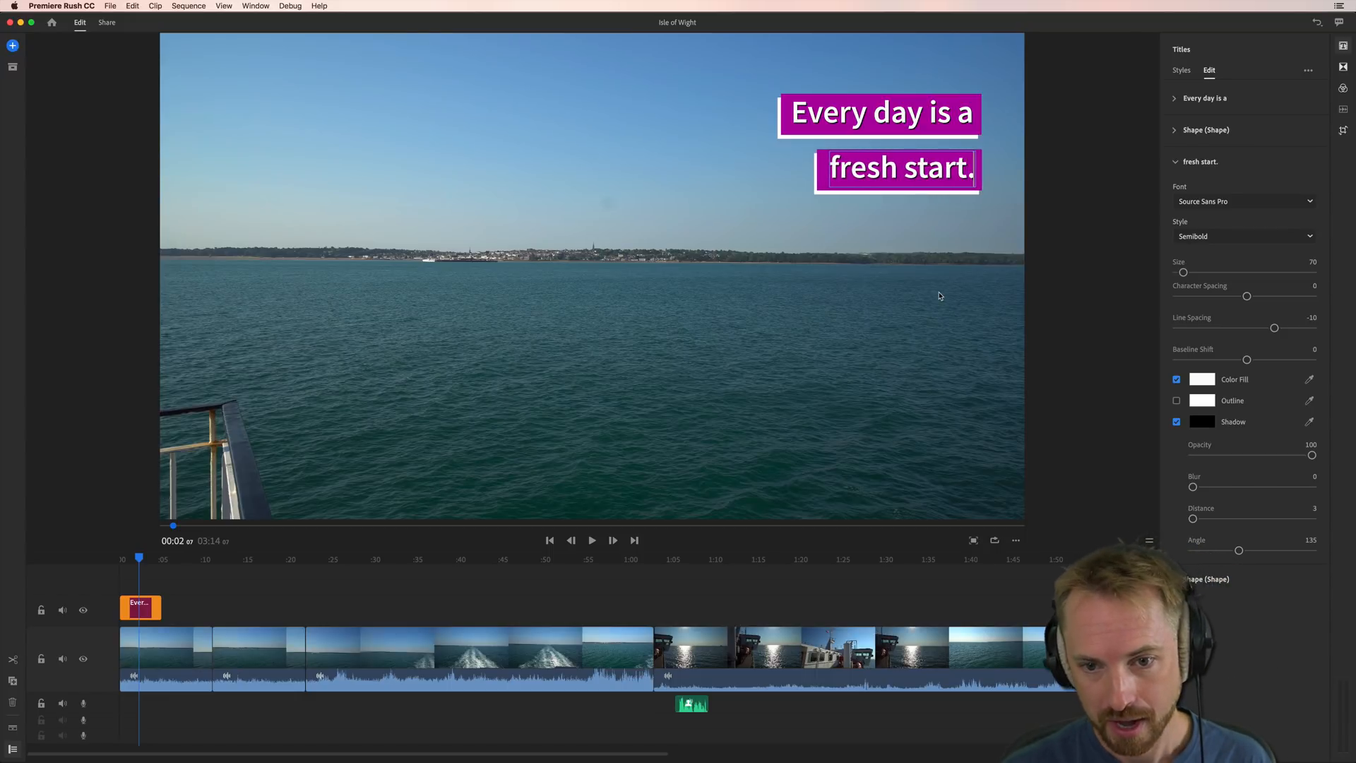
pyautogui.click(1201, 161)
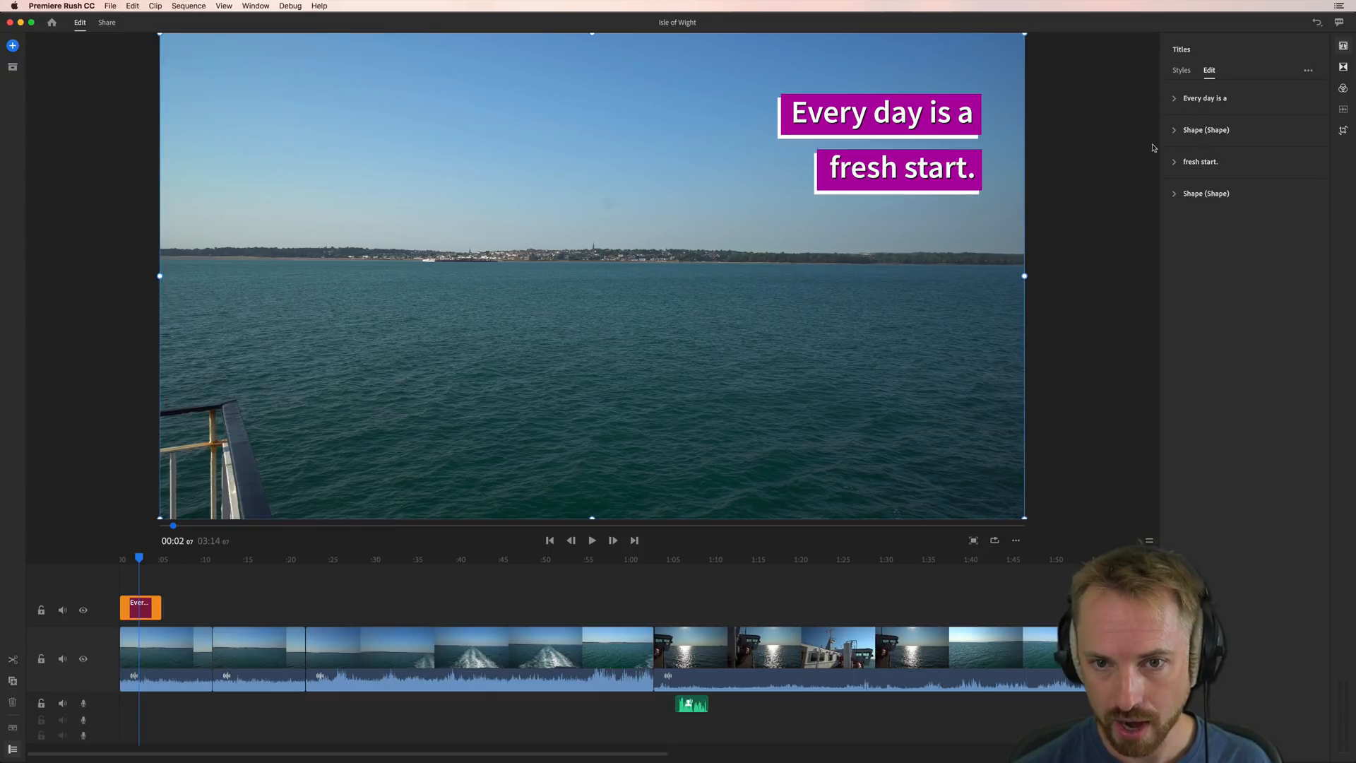
# Step: Enlarge both text lines, 'Every day is a' and 'fresh start.', with their Size sliders
pyautogui.click(1204, 98)
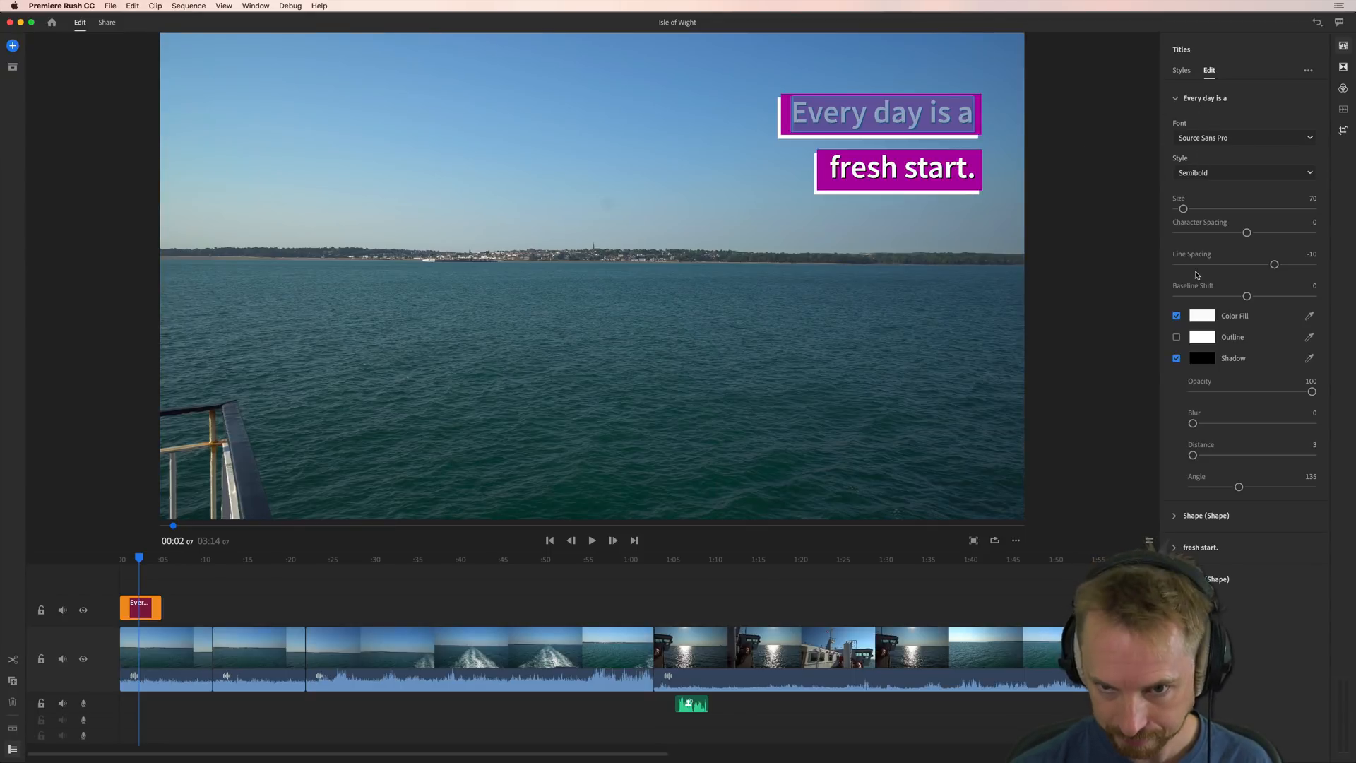
pyautogui.moveTo(1184, 210); pyautogui.dragTo(1201, 209)
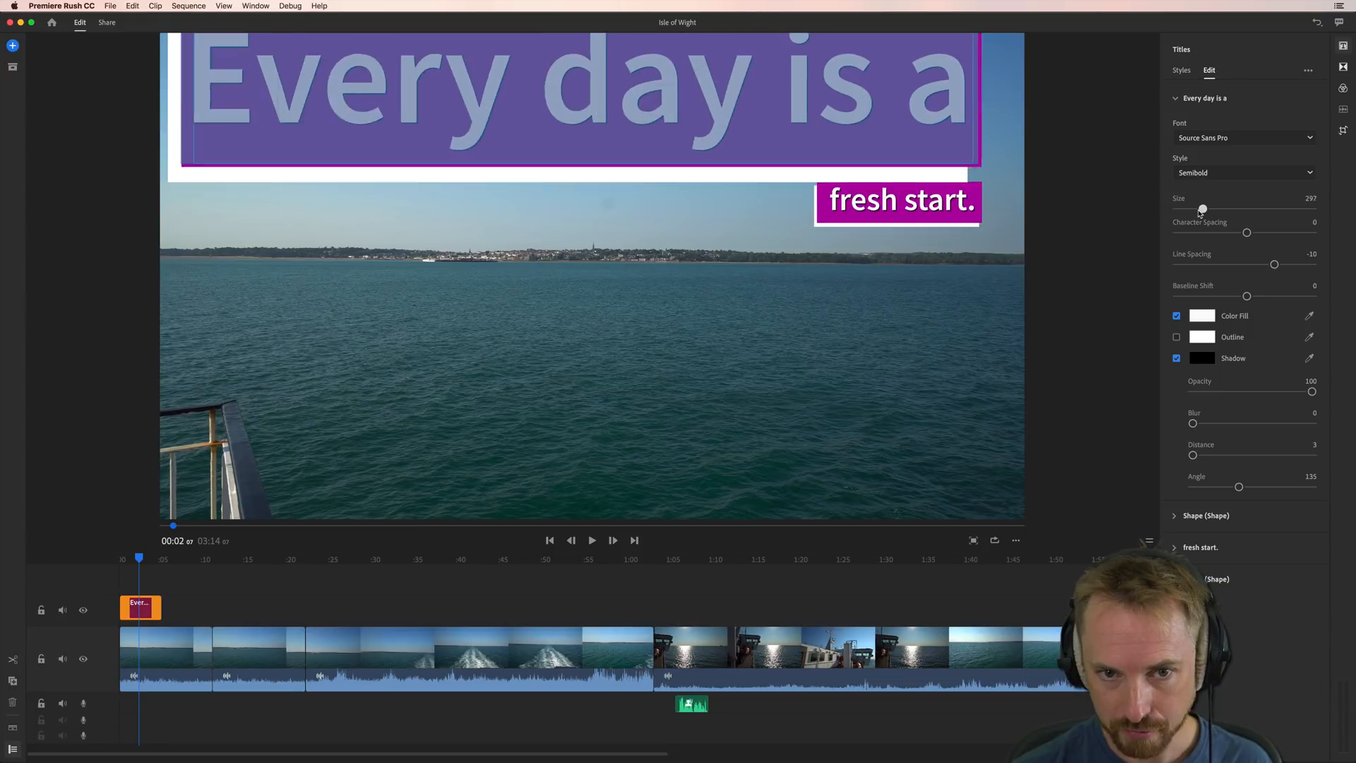
pyautogui.moveTo(1201, 209); pyautogui.dragTo(1189, 209)
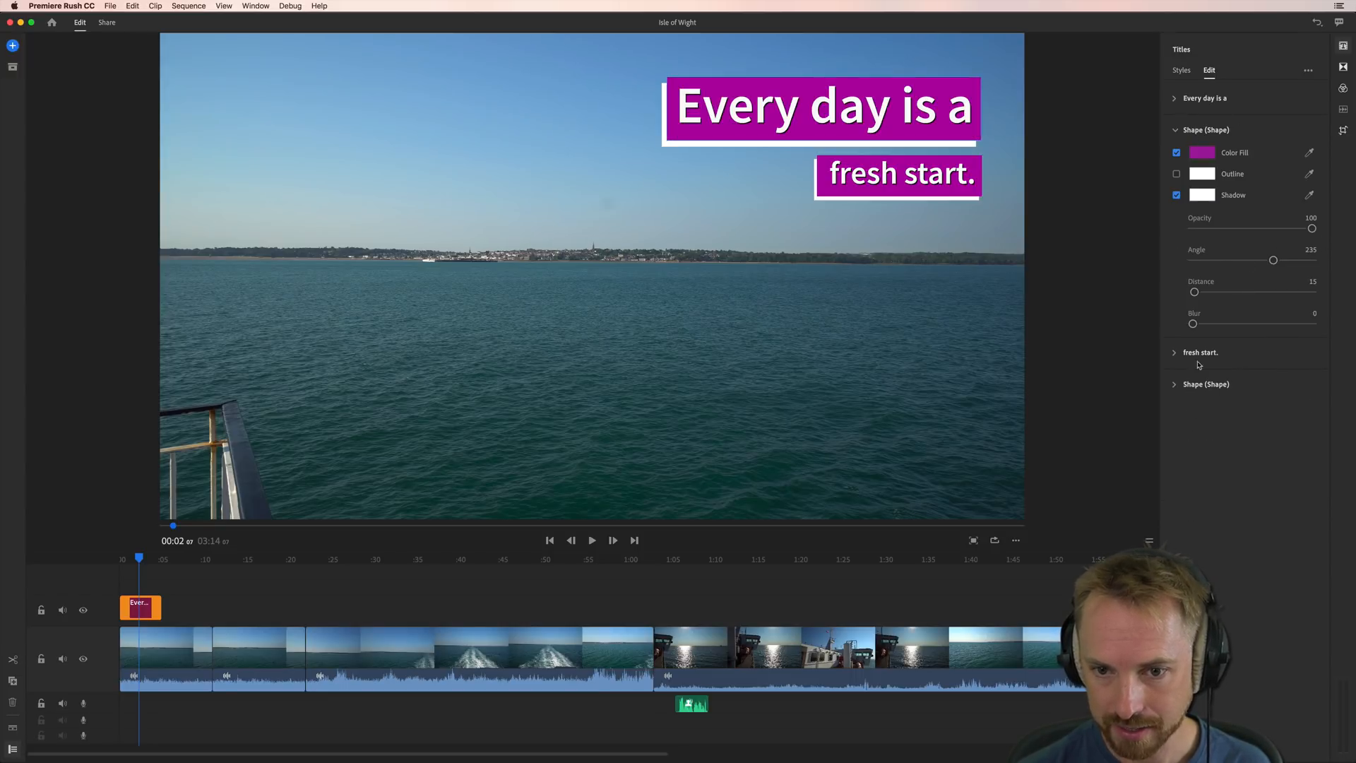
pyautogui.click(1201, 352)
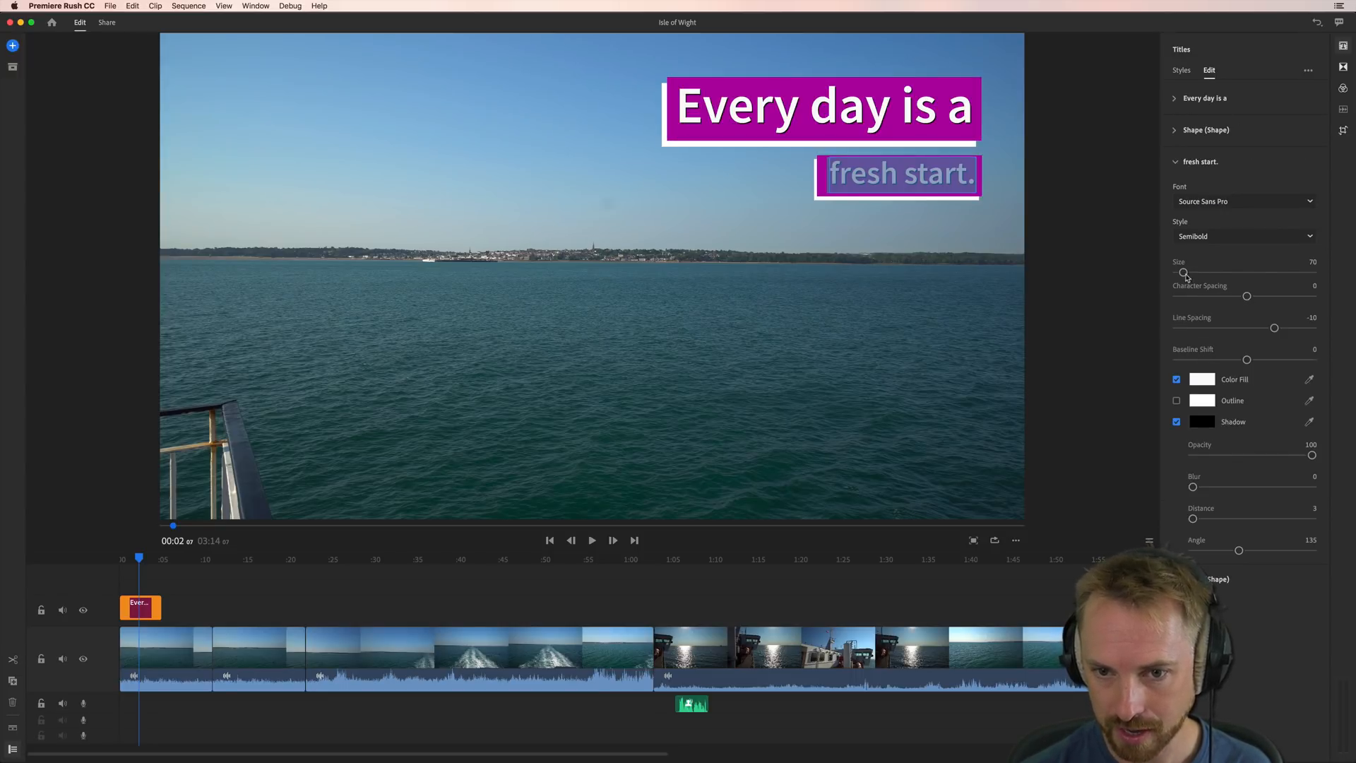
pyautogui.moveTo(1184, 273); pyautogui.dragTo(1211, 273)
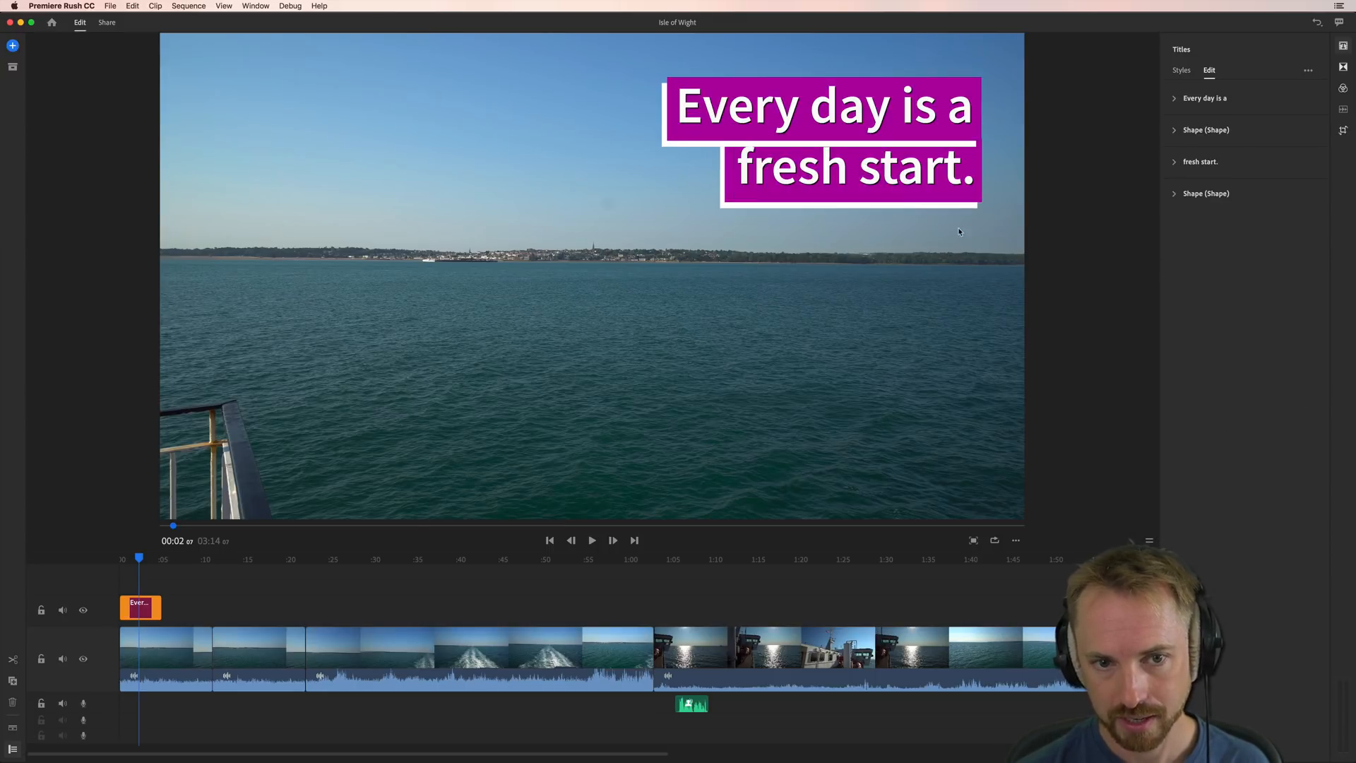
pyautogui.click(1205, 130)
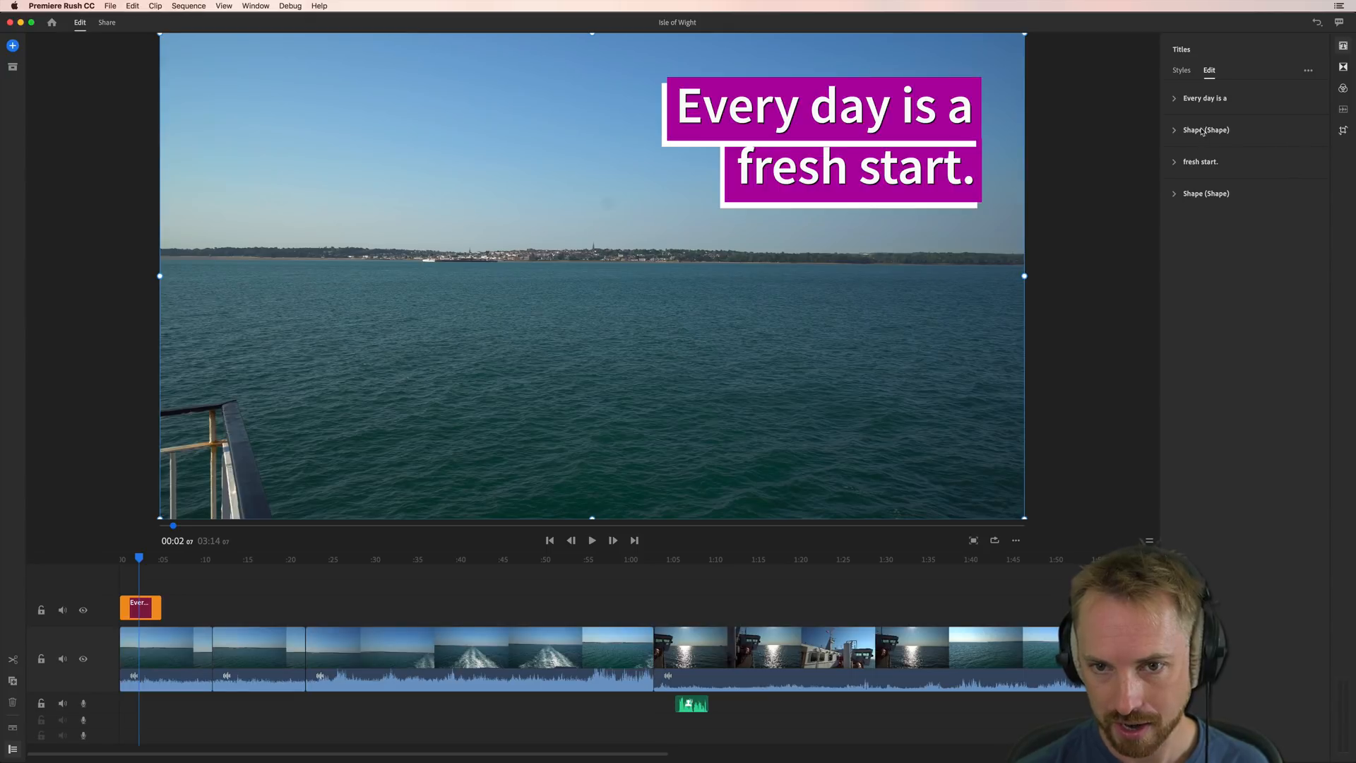
# Step: Recolour both background boxes light blue and fine-tune the second box's shadow distance
pyautogui.click(1202, 153)
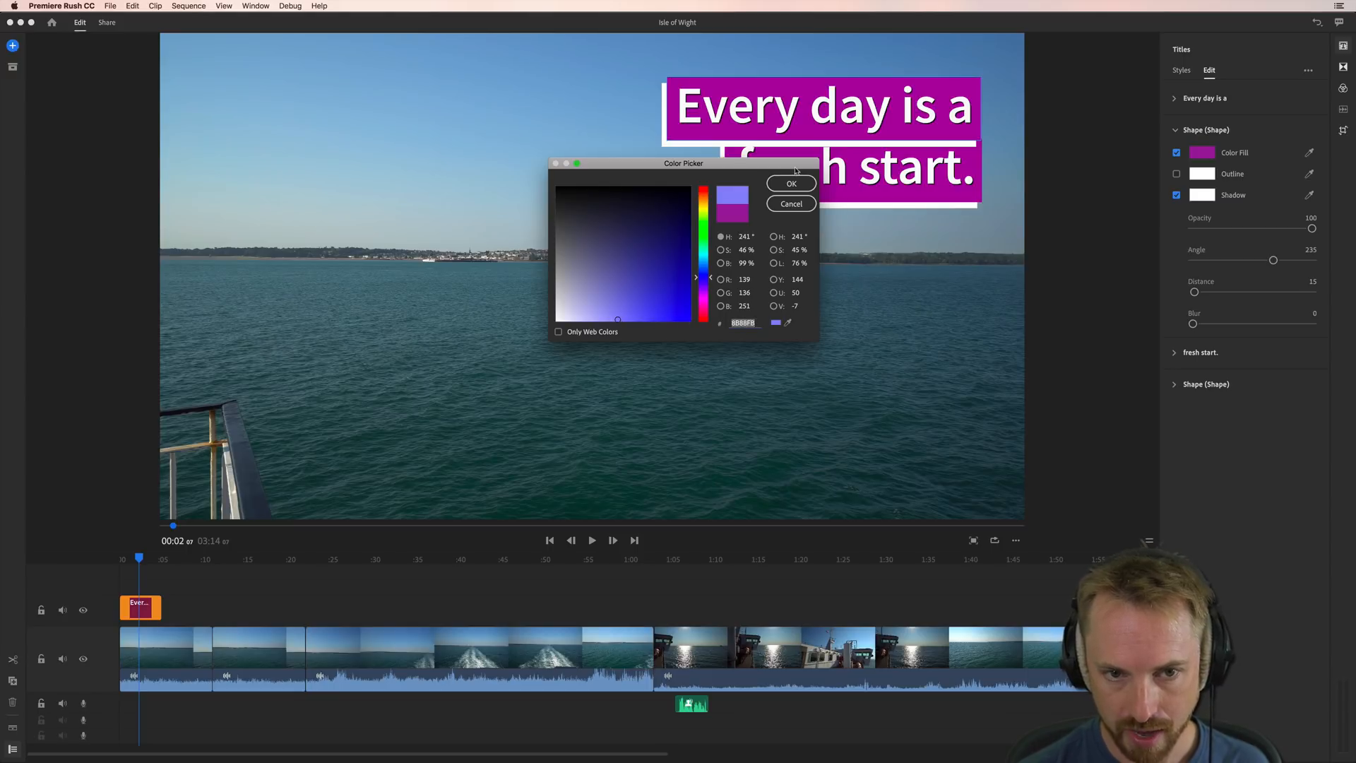
pyautogui.click(790, 183)
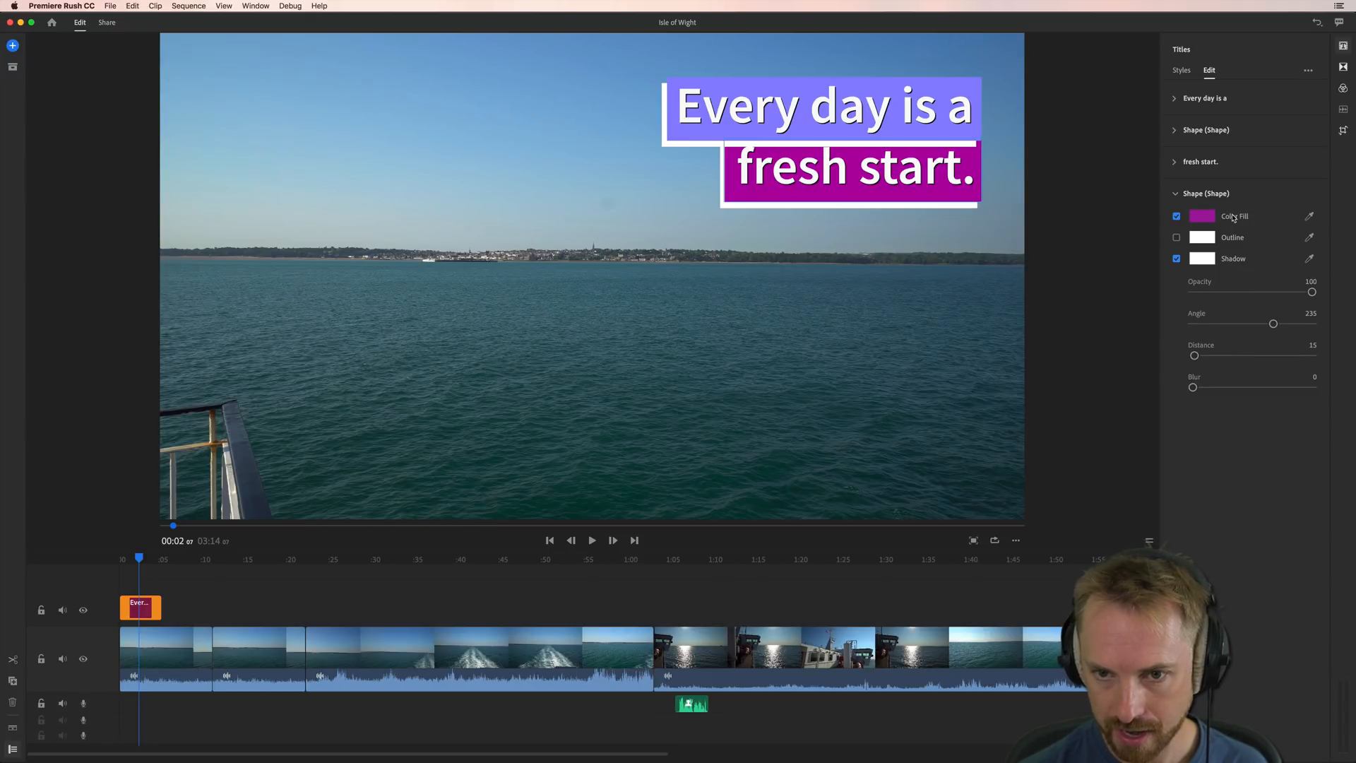
pyautogui.click(1201, 215)
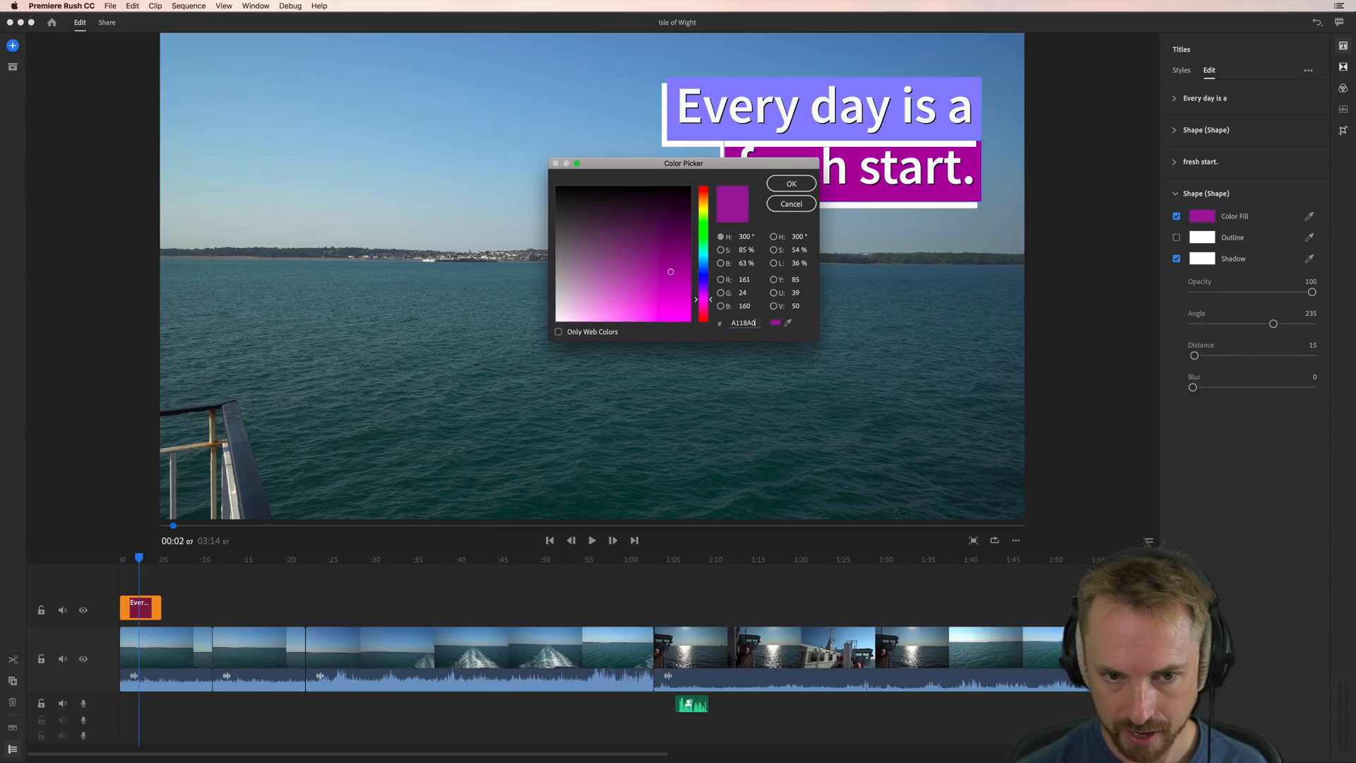
pyautogui.click(790, 184)
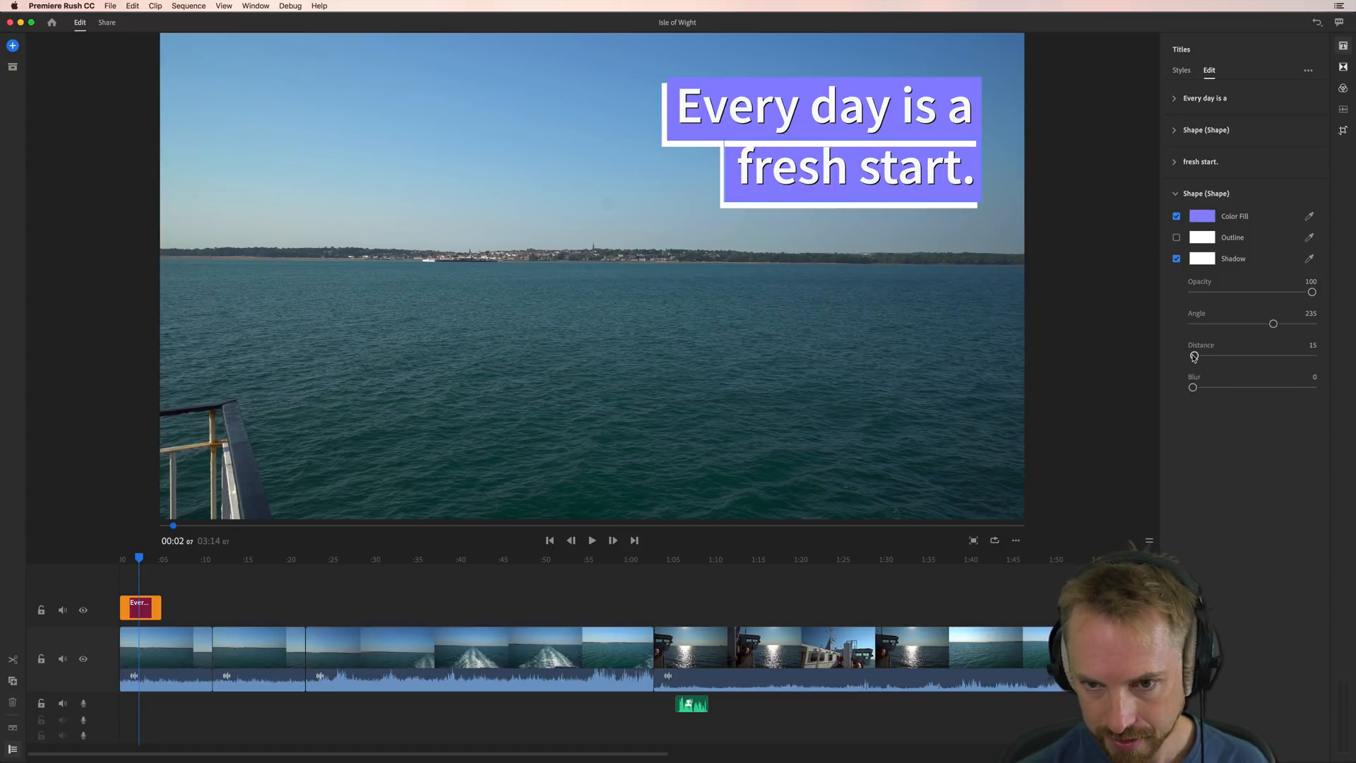
pyautogui.moveTo(1196, 356); pyautogui.dragTo(1201, 356)
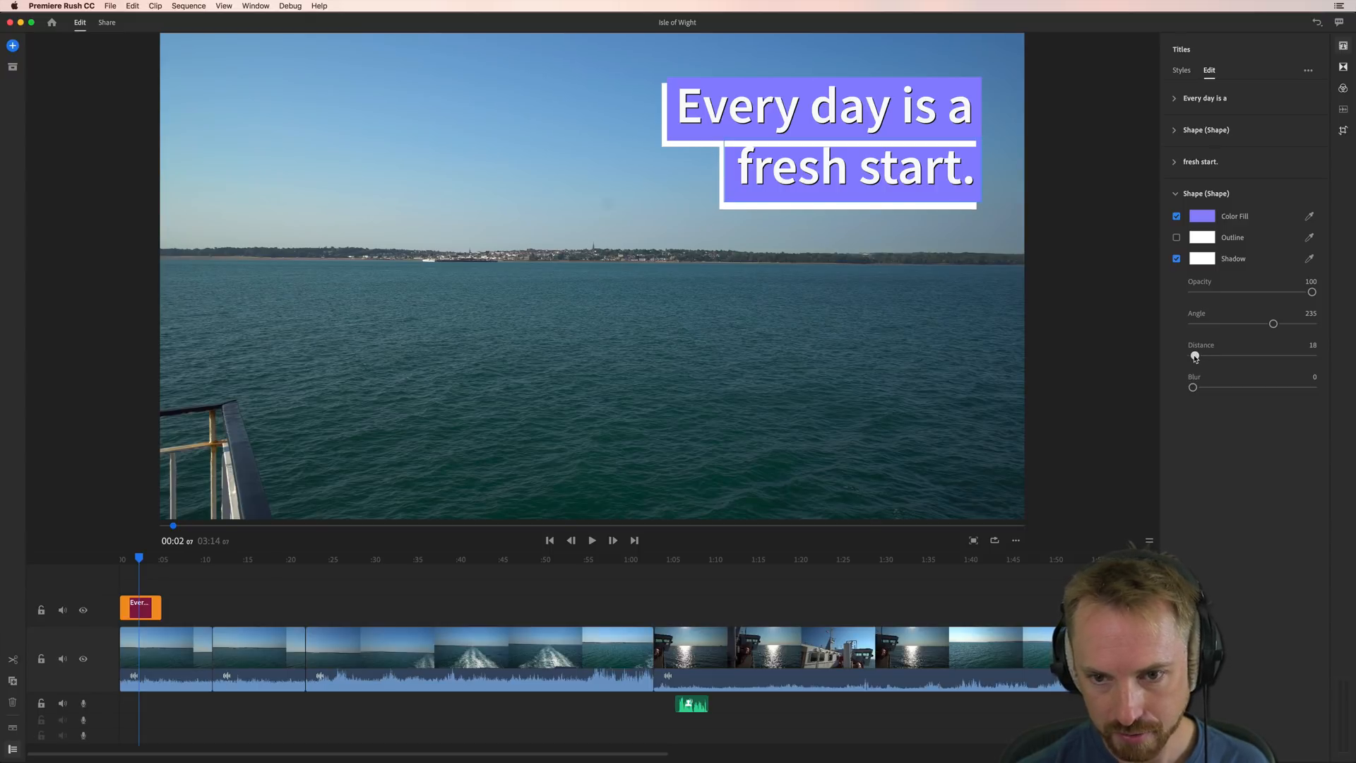
pyautogui.moveTo(1195, 357); pyautogui.dragTo(1186, 356)
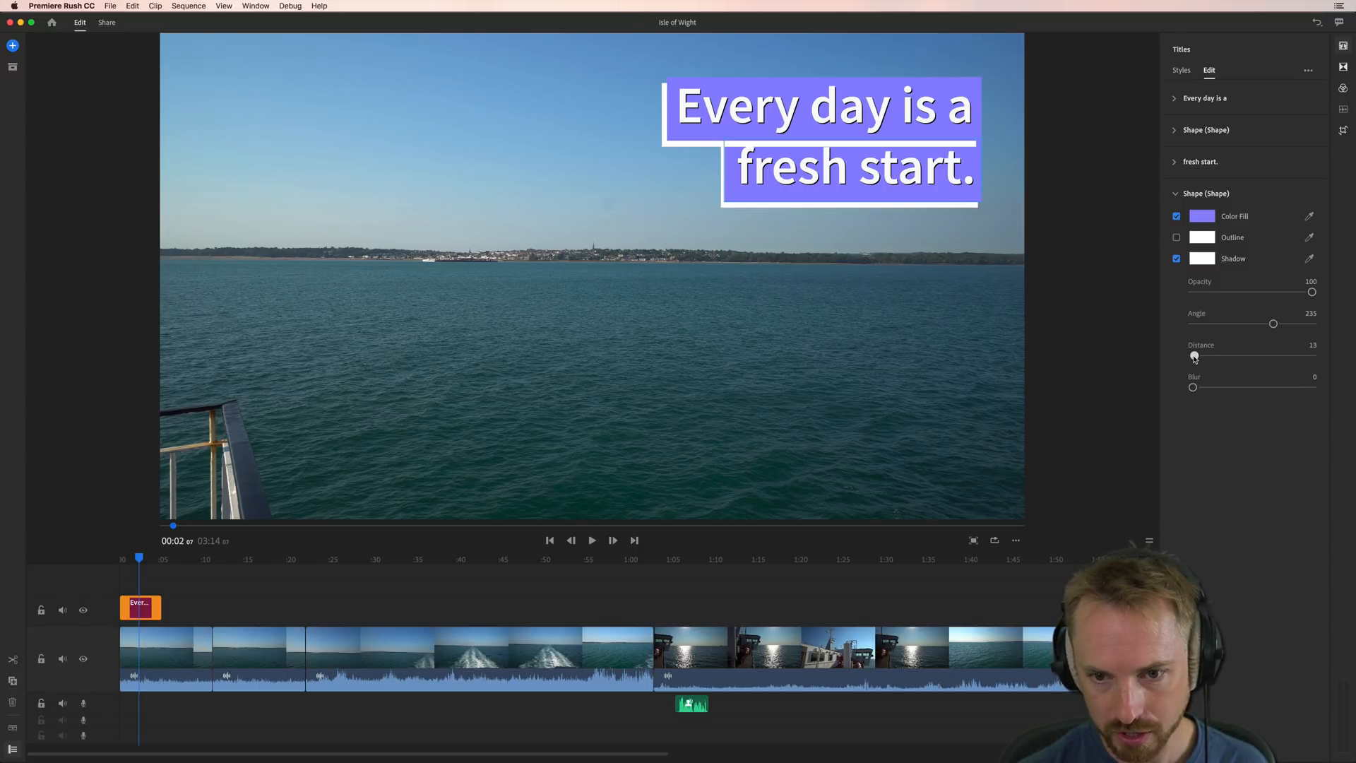
pyautogui.moveTo(1194, 387); pyautogui.dragTo(1309, 388)
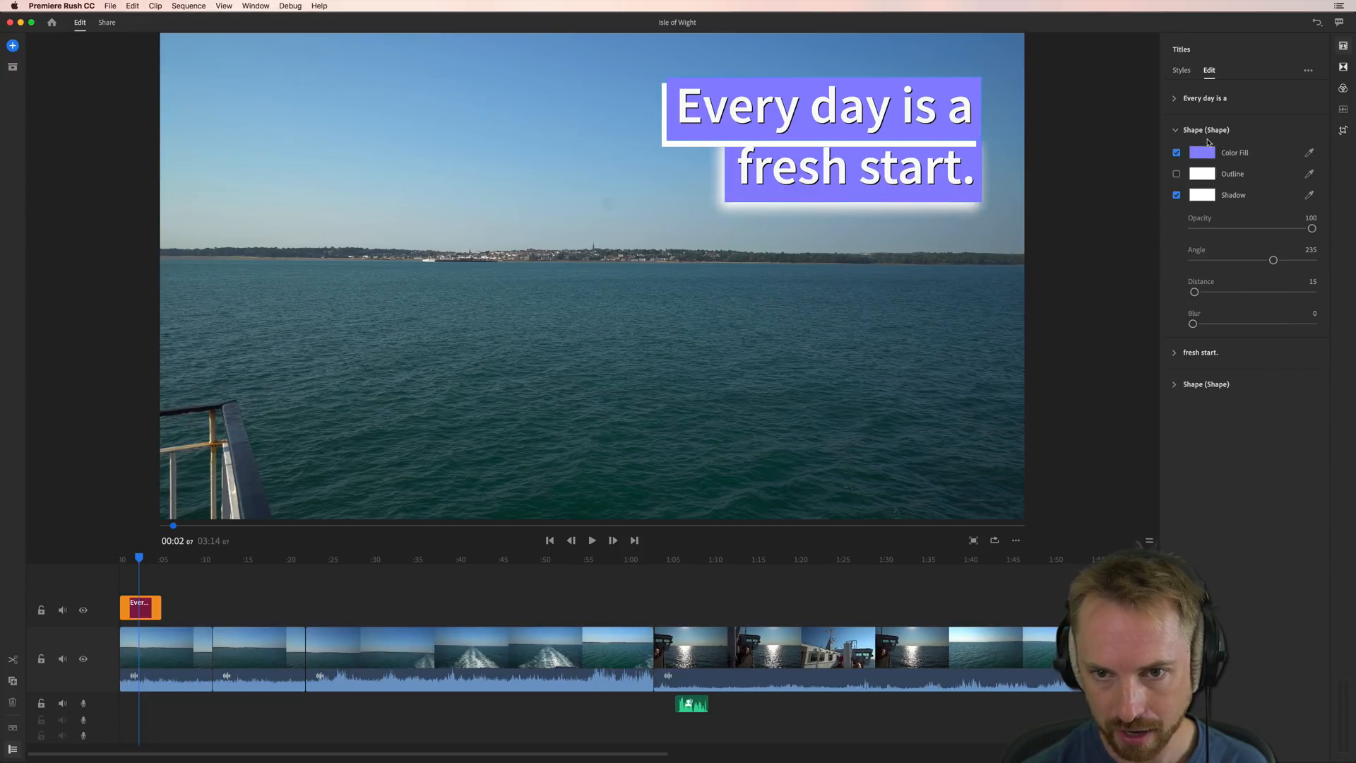
# Step: Raise the first box's Shadow Blur to about 184 so its shadow becomes a soft glow
pyautogui.moveTo(1194, 323); pyautogui.dragTo(1278, 323)
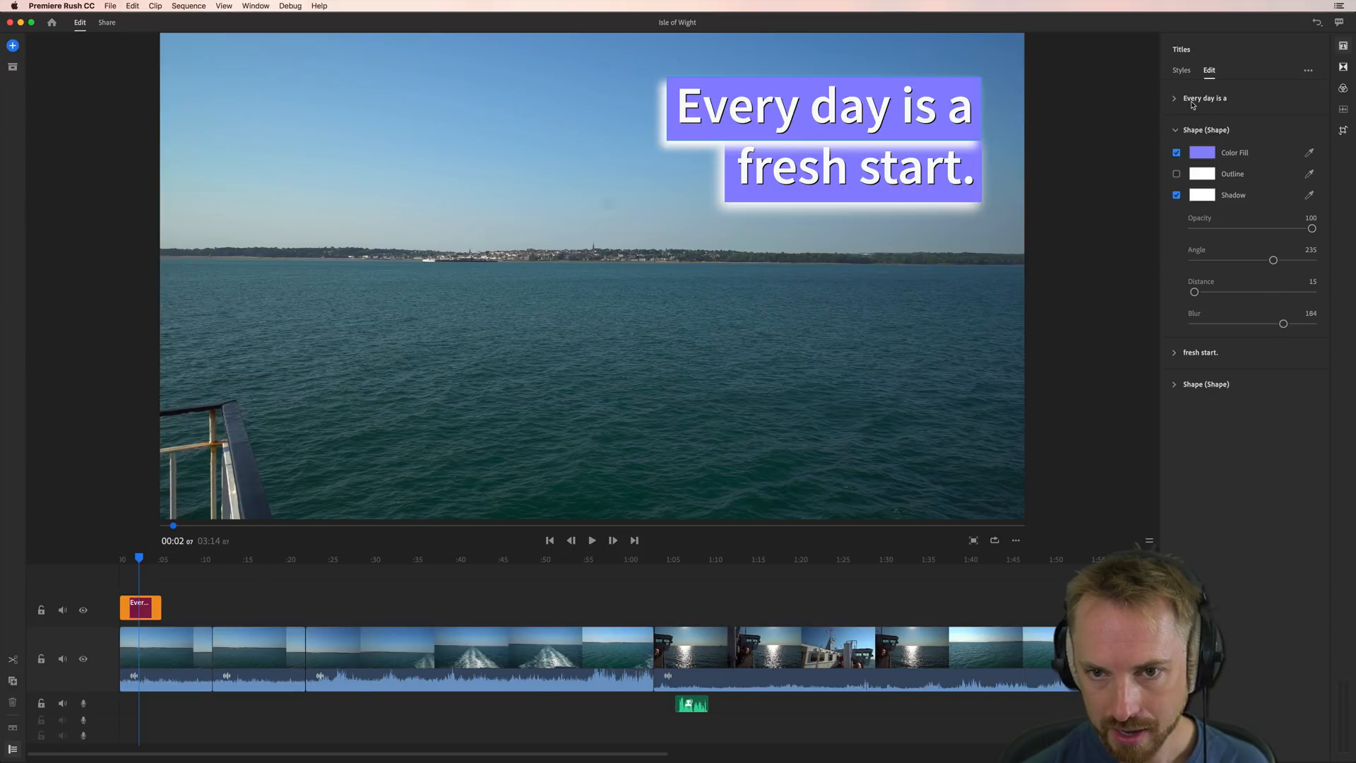
pyautogui.click(1203, 97)
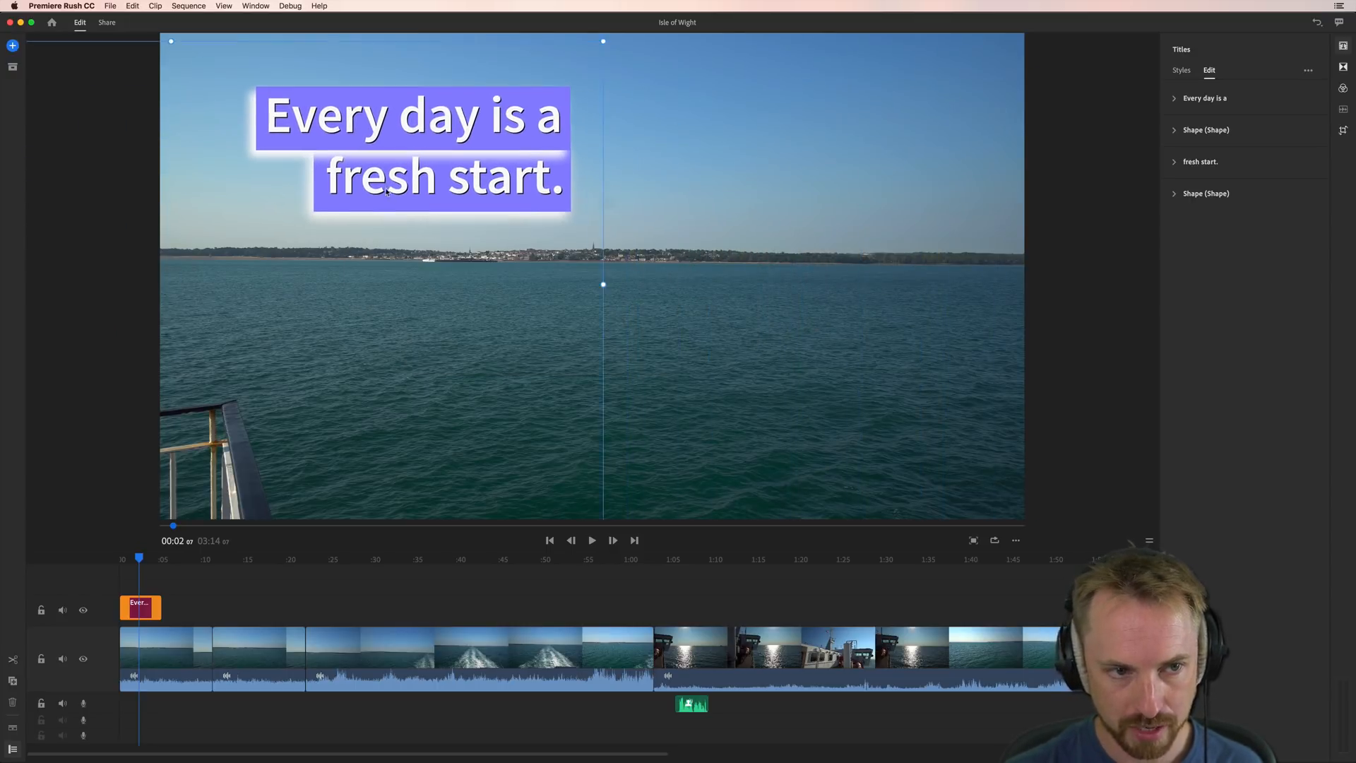
# Step: Drag the title to the top-left of the Program Monitor and play through its animation
pyautogui.moveTo(412, 147); pyautogui.dragTo(395, 134)
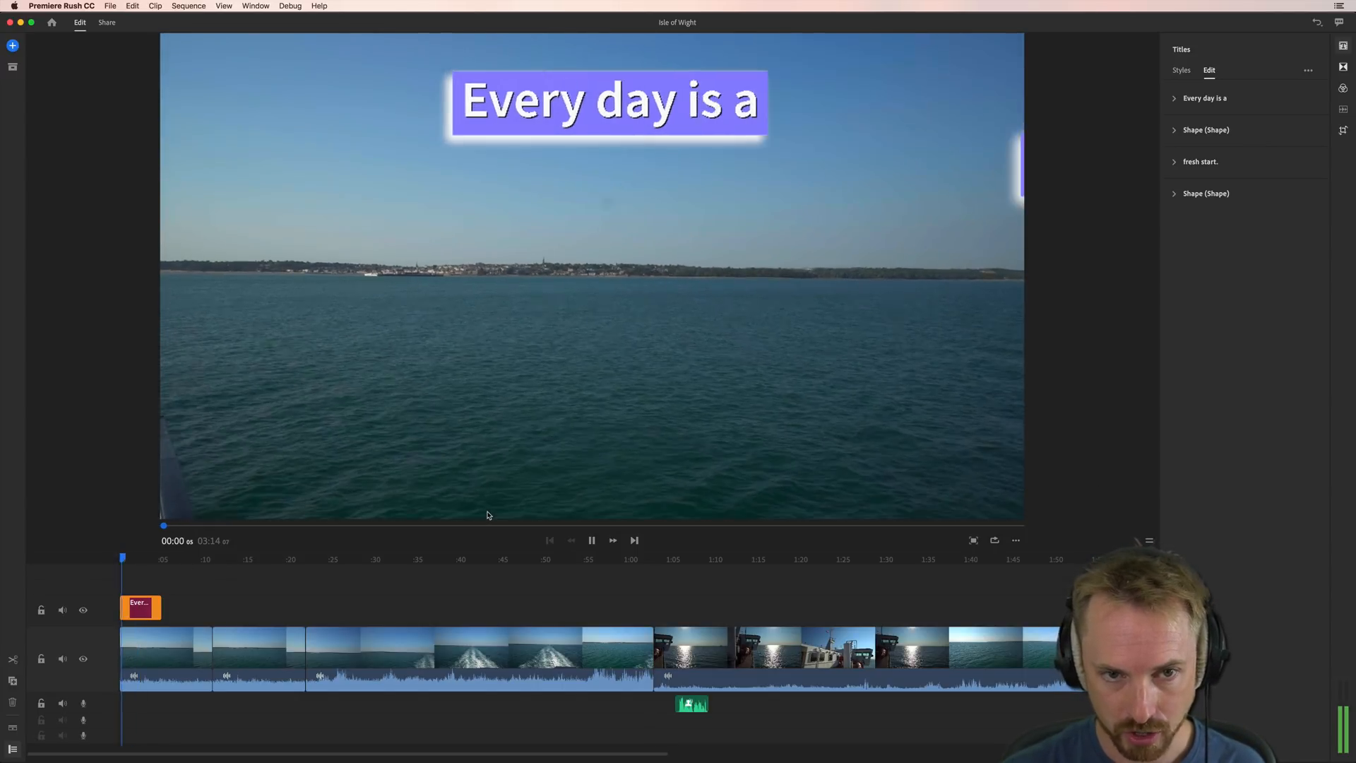
pyautogui.click(592, 540)
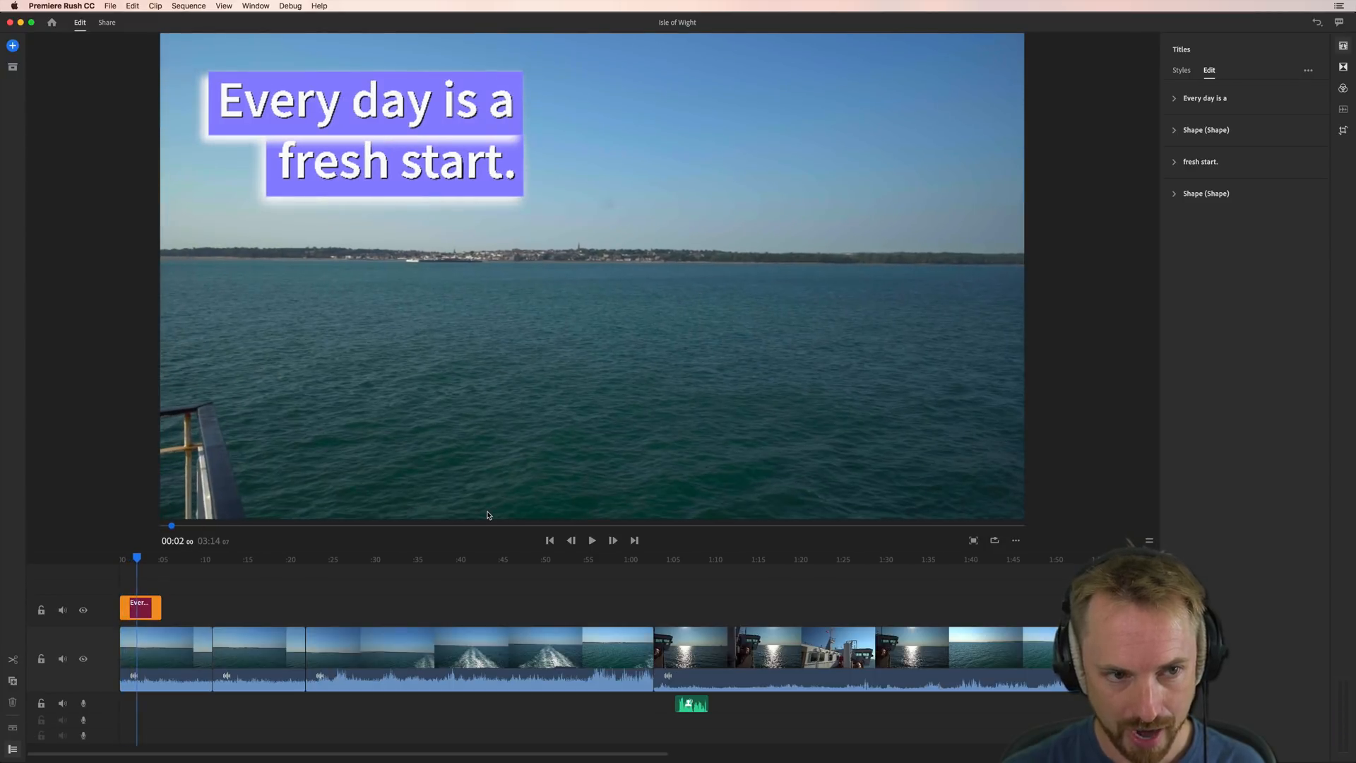
pyautogui.click(592, 539)
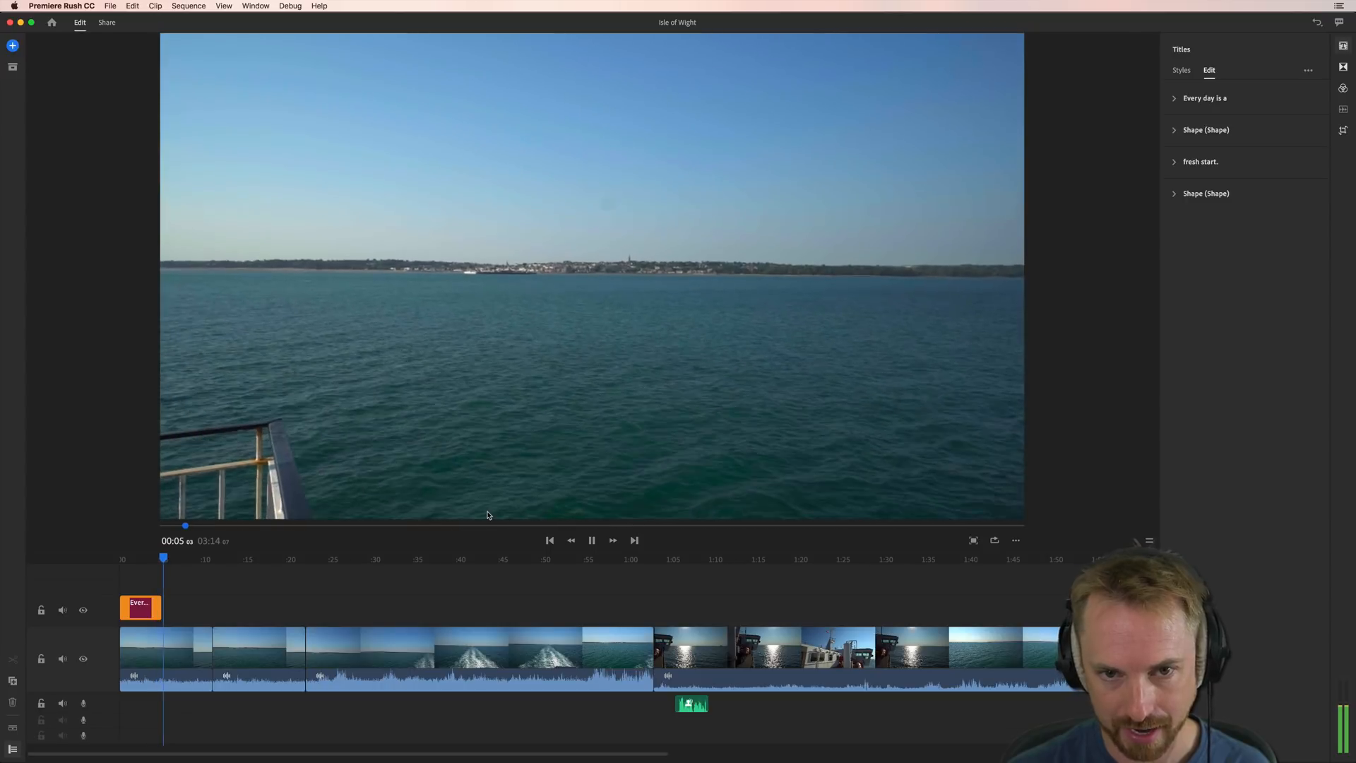
pyautogui.click(1181, 71)
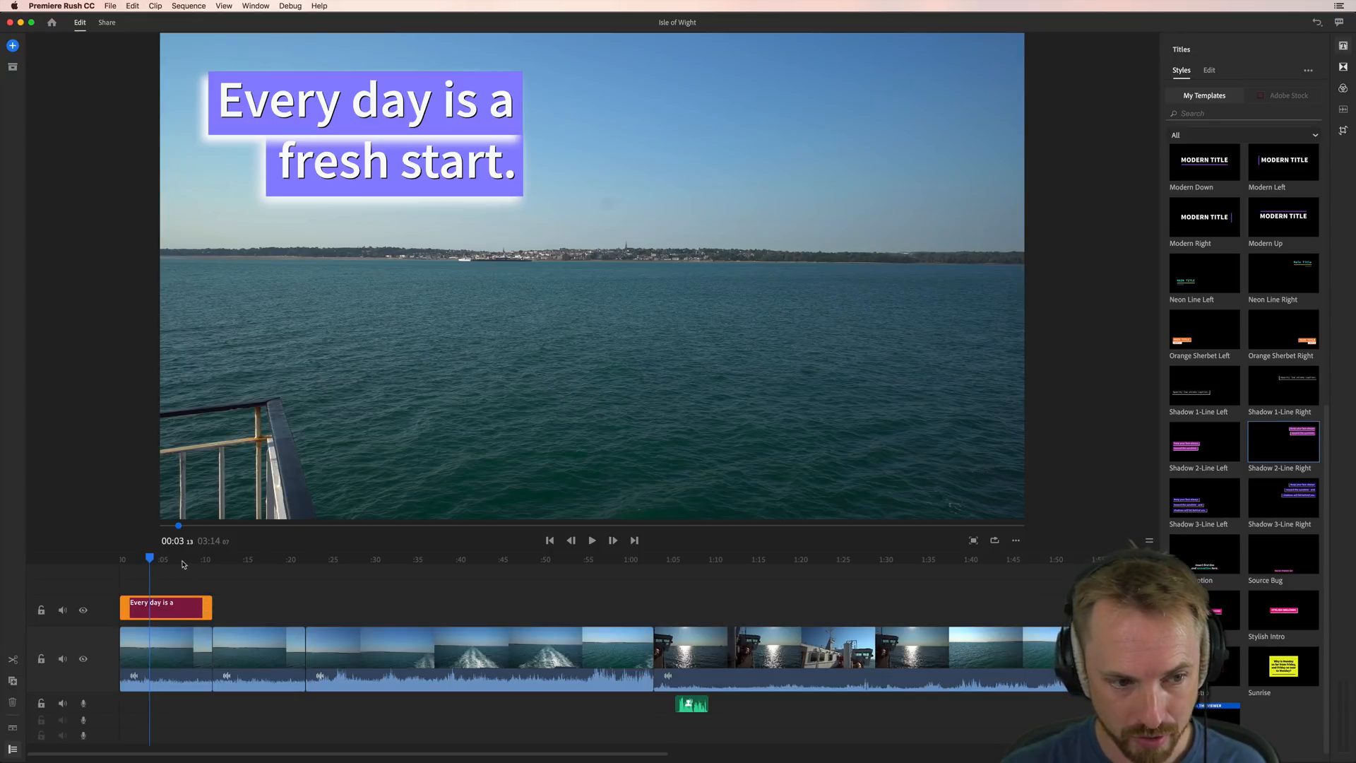
# Step: Browse the title Styles, then expand the 'Every day is a' text settings in Edit
pyautogui.click(592, 541)
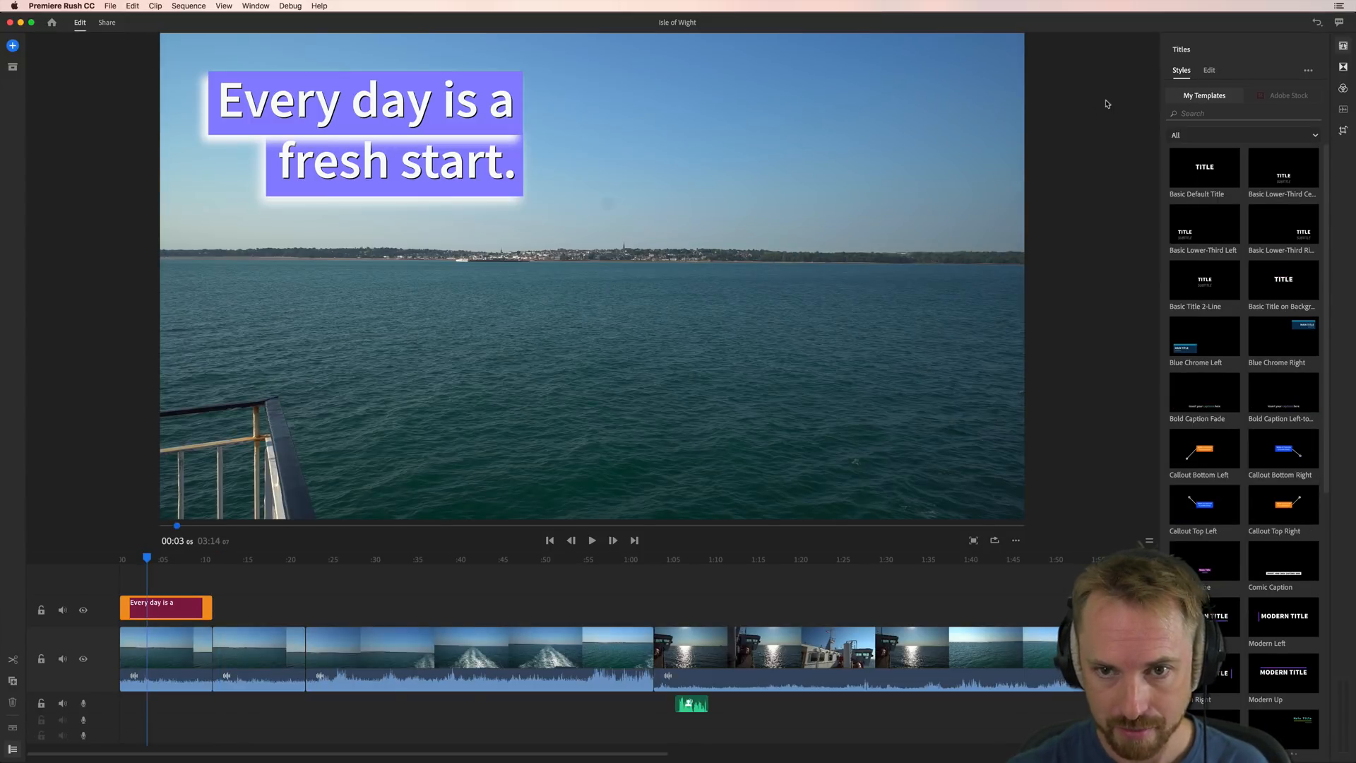
pyautogui.click(1209, 71)
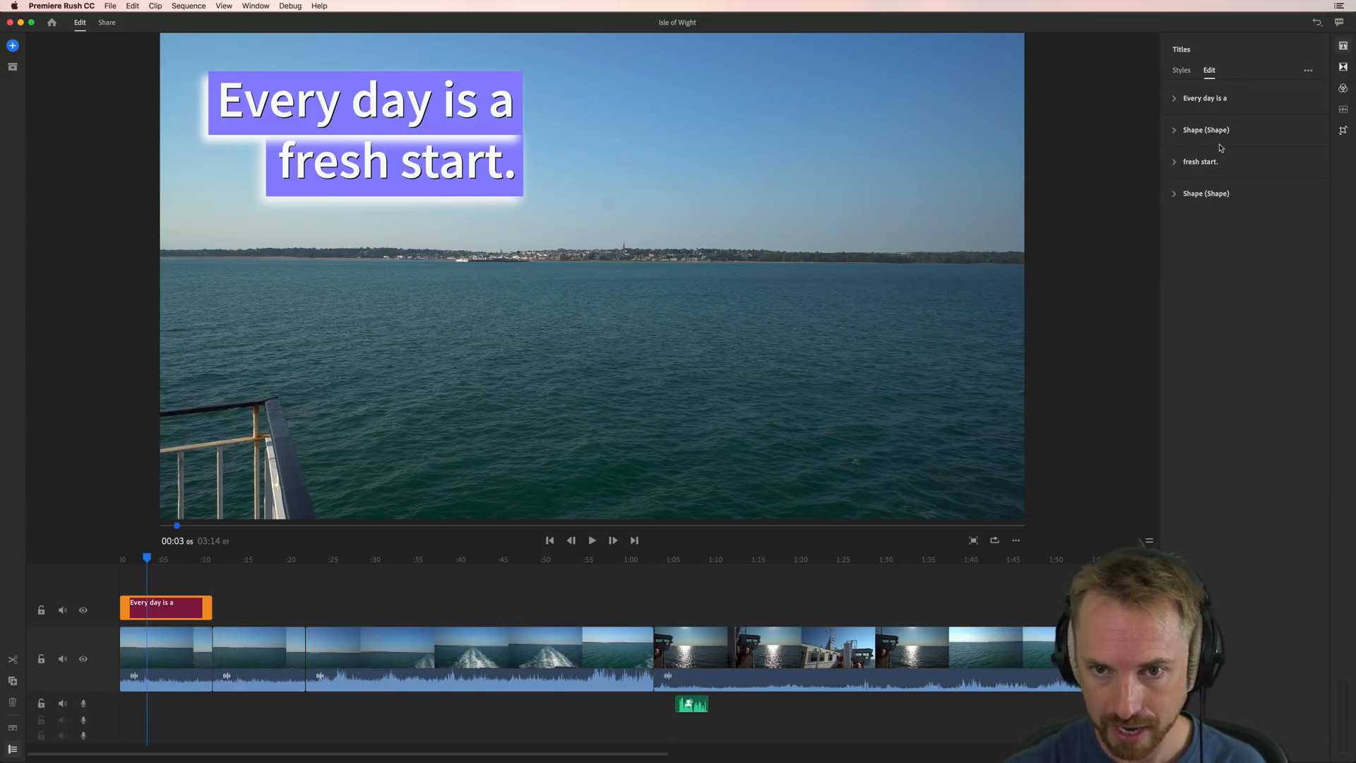
pyautogui.click(1204, 98)
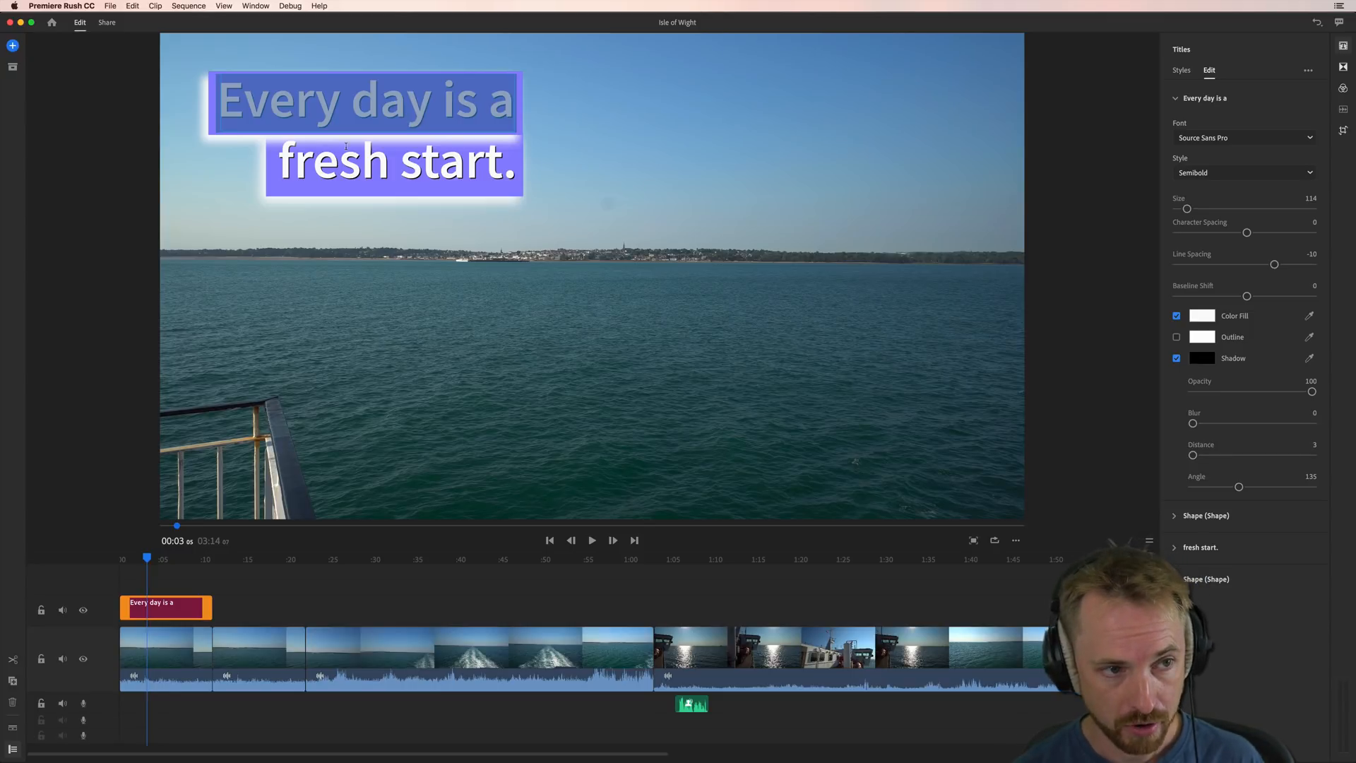
# Step: Switch to Share and choose the Local export destination with Advanced Settings shown
pyautogui.click(106, 21)
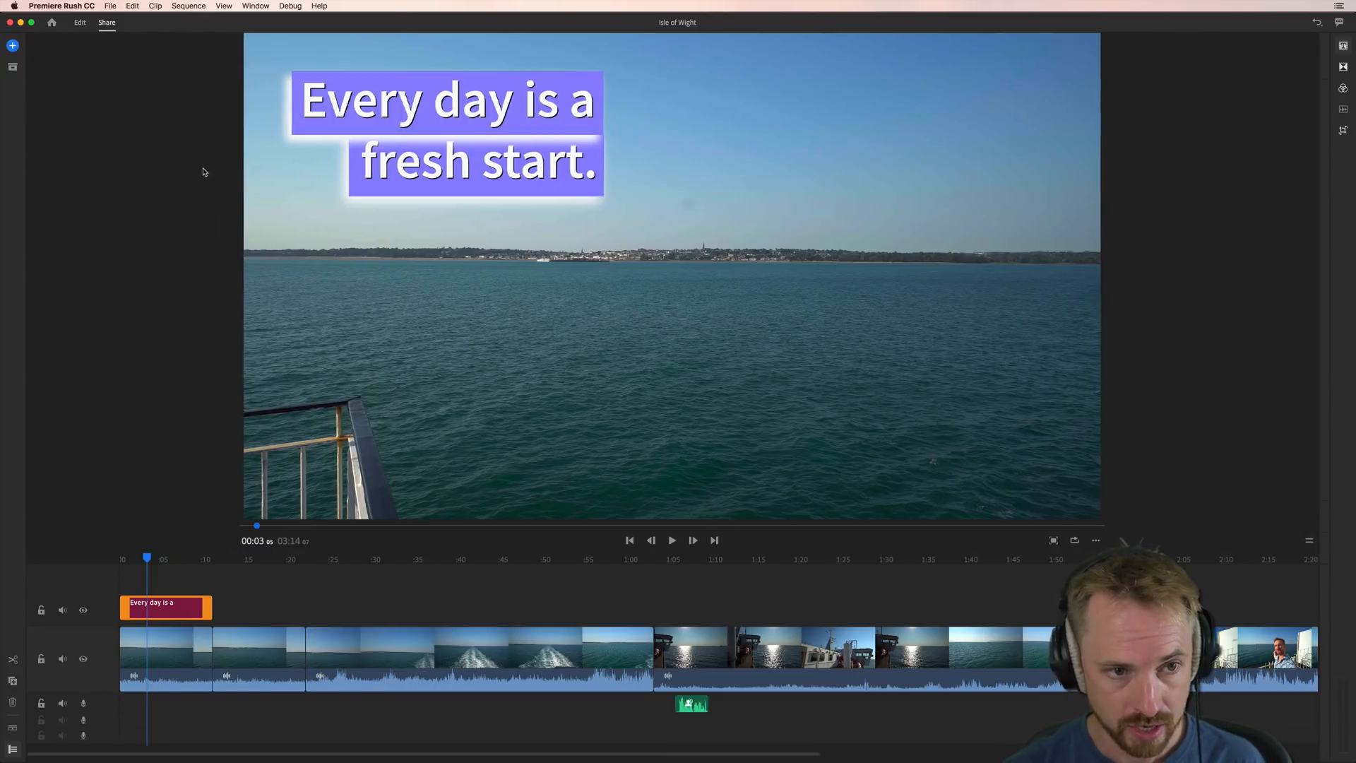
pyautogui.click(106, 21)
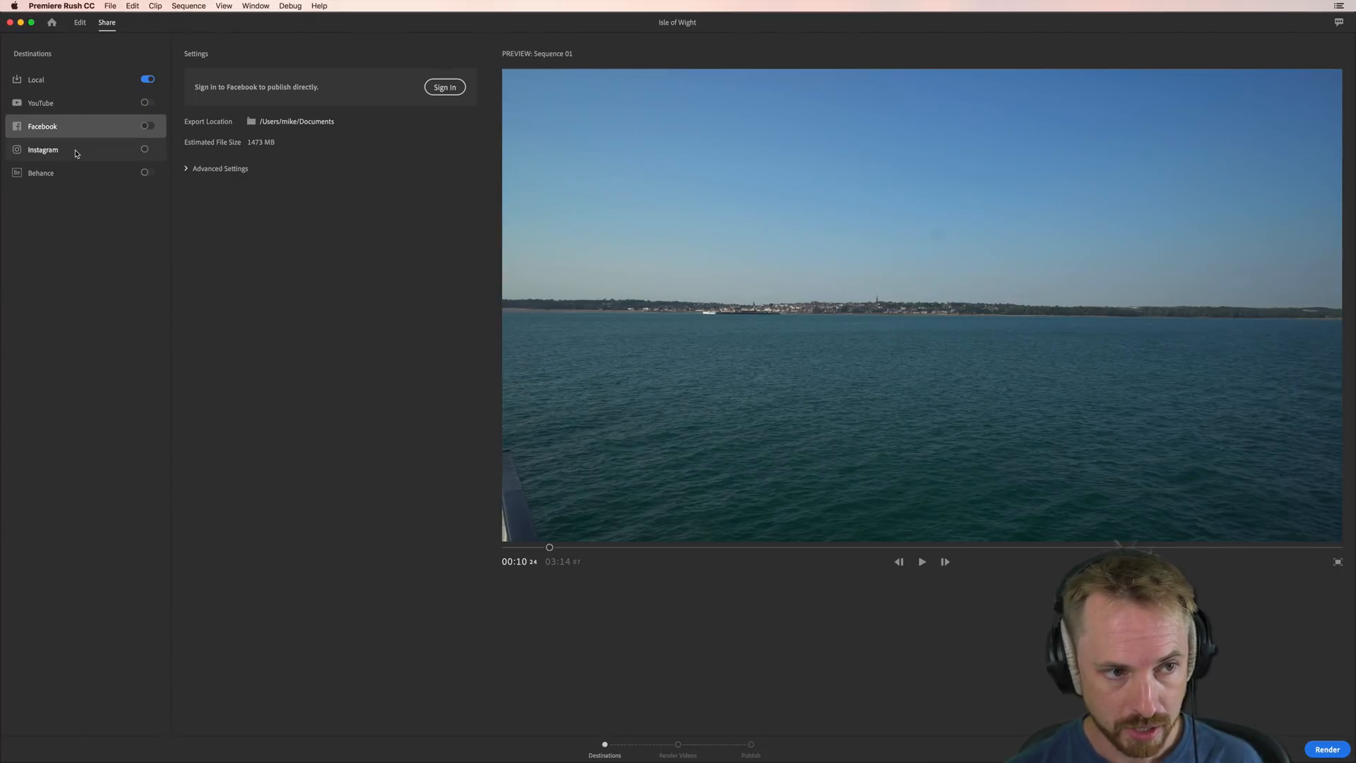
pyautogui.click(37, 79)
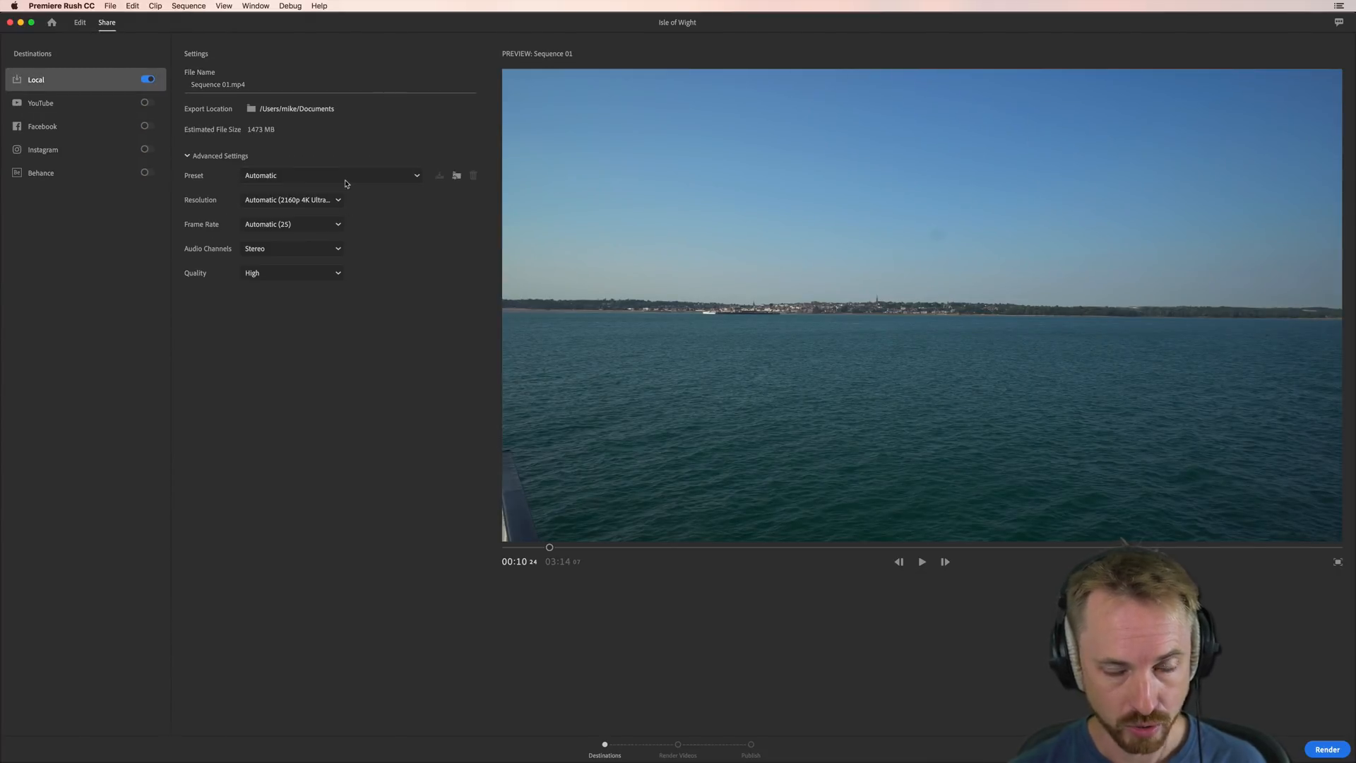